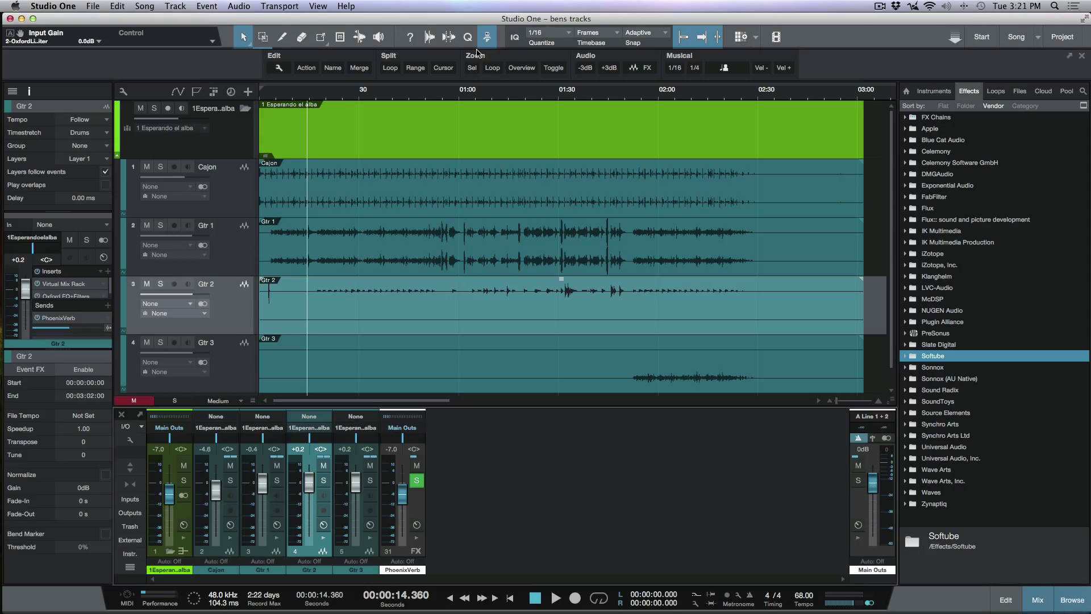
mouse_move(865, 358)
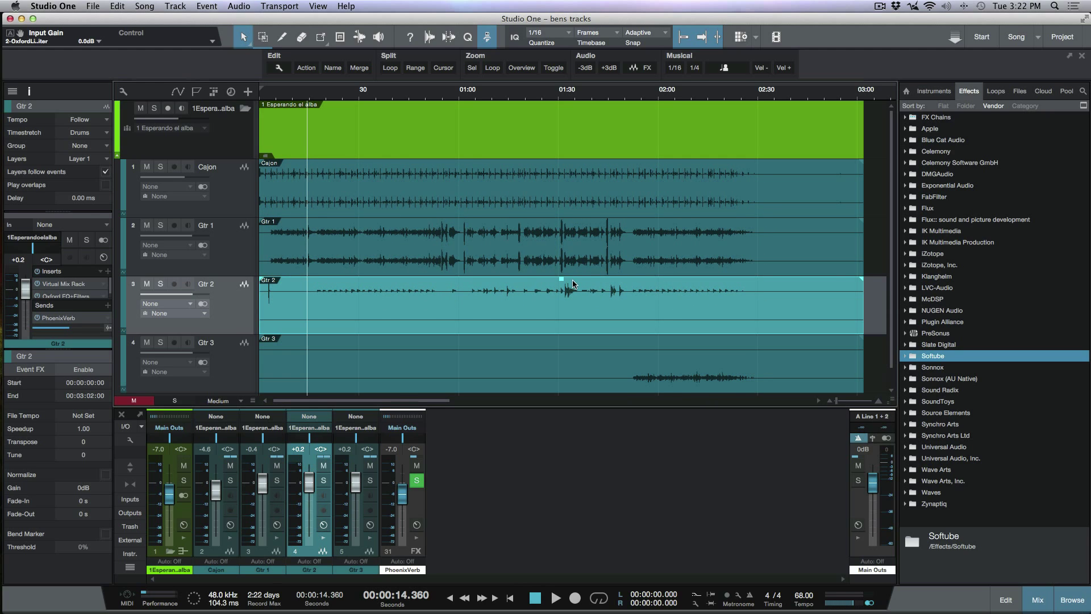
mouse_move(570, 286)
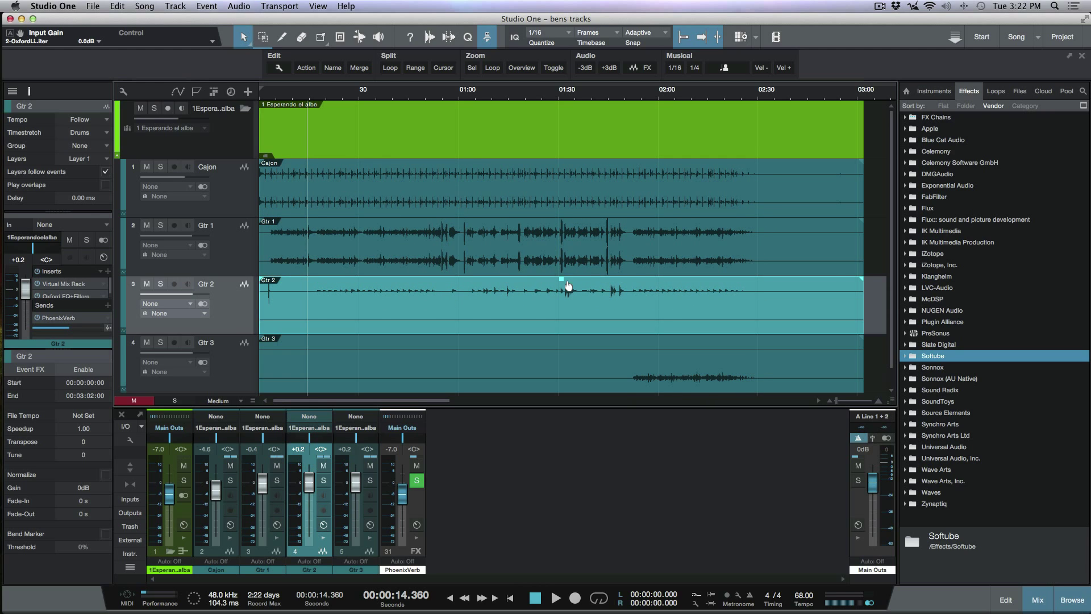
mouse_move(562, 283)
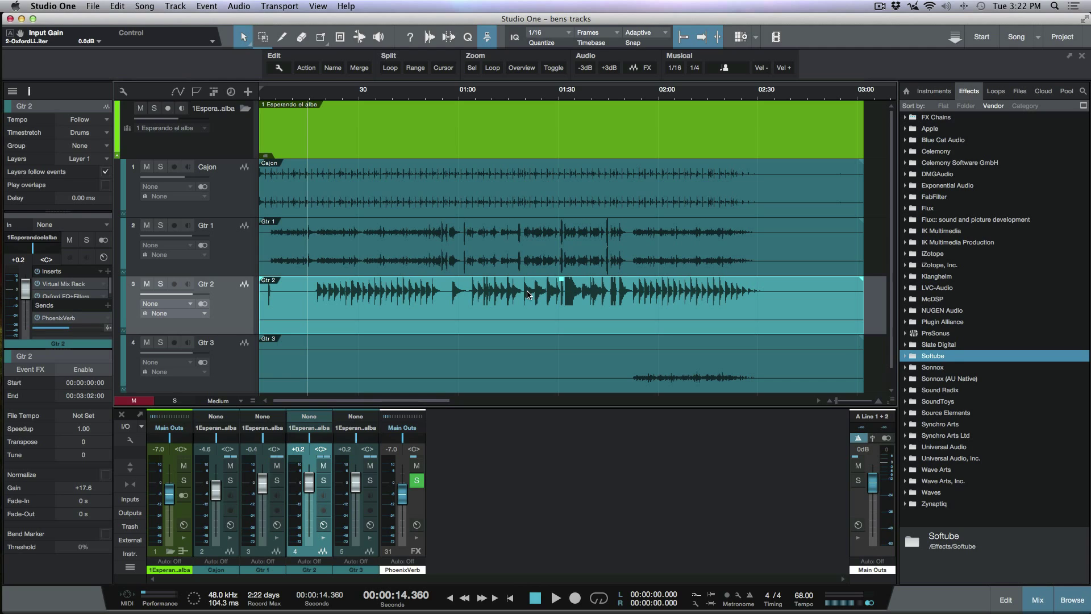
mouse_move(573, 291)
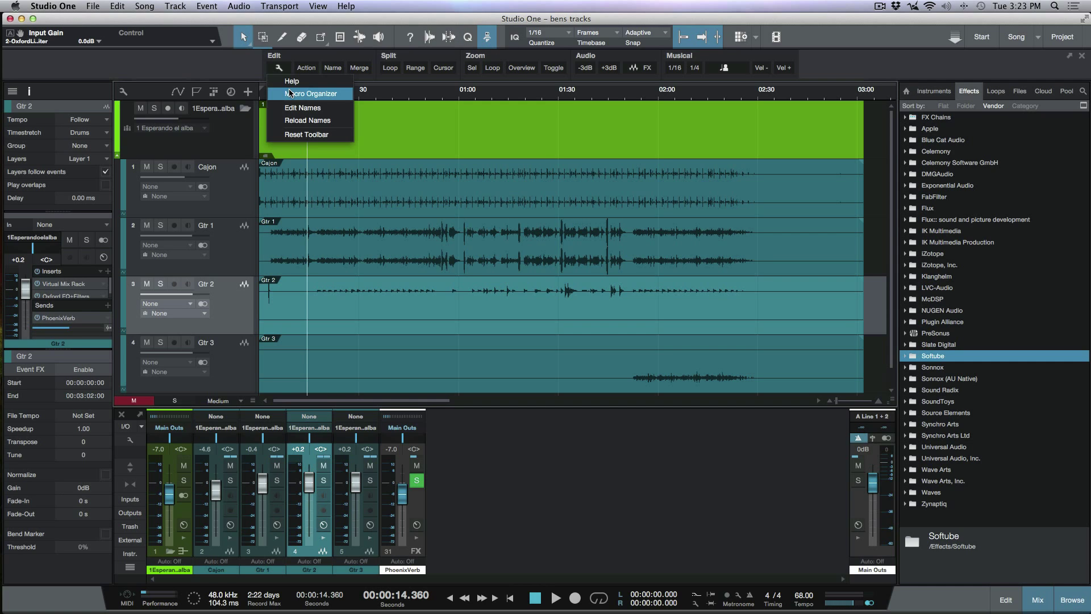
- Edit the Data Zoom In macro in the Macro Organizer, removing commands 3–10
click(311, 93)
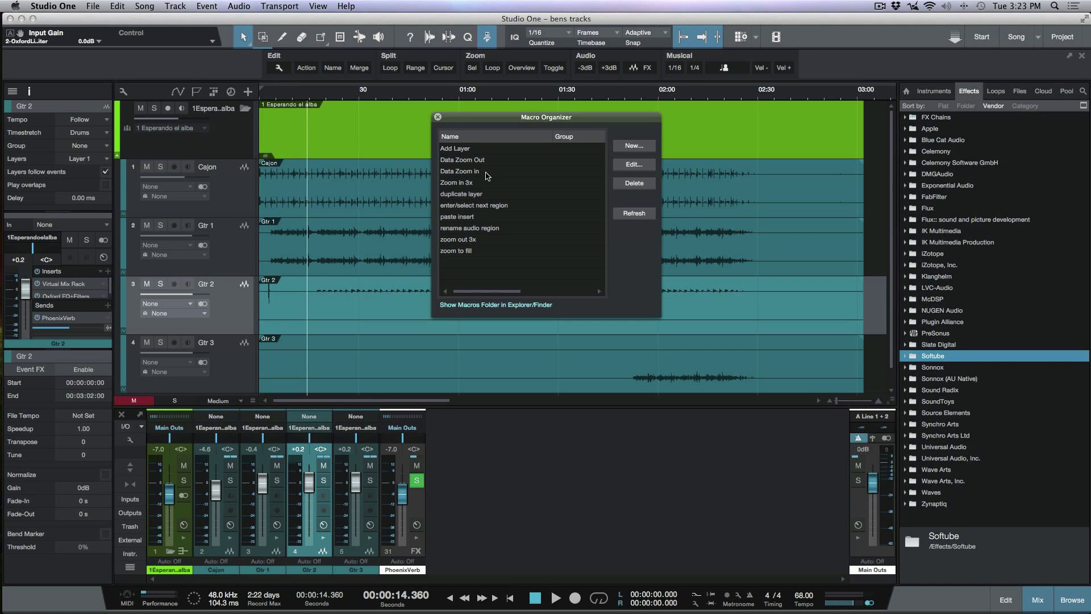
mouse_move(543, 193)
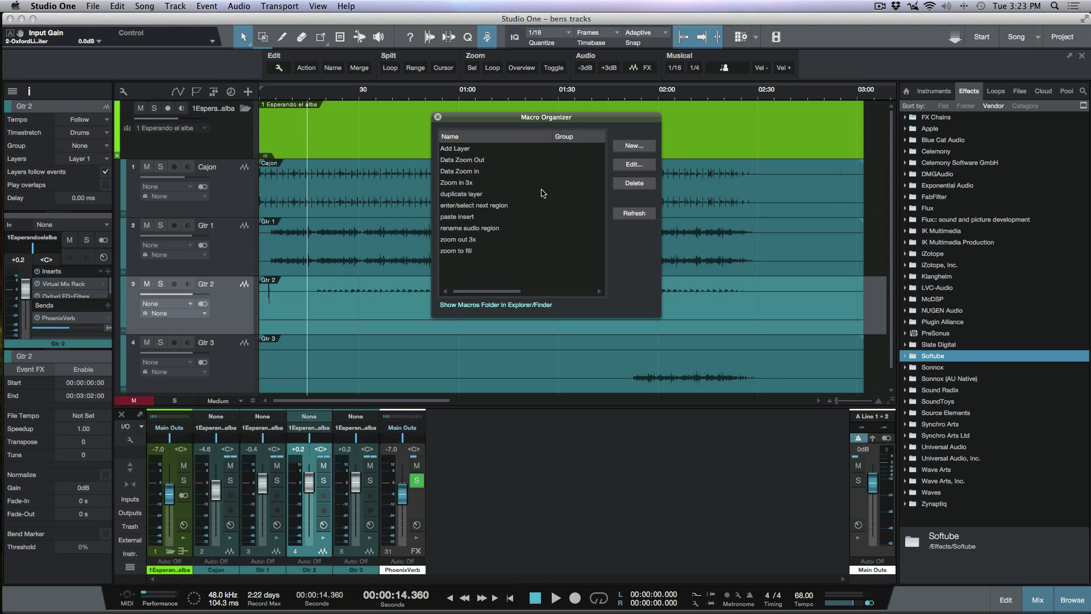
mouse_move(492, 226)
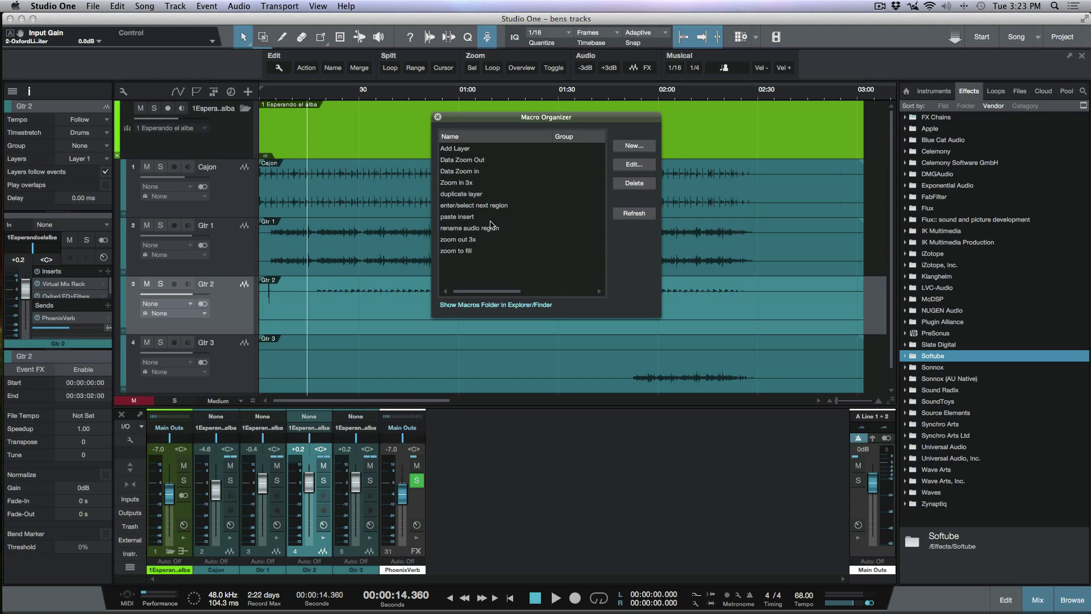
mouse_move(524, 191)
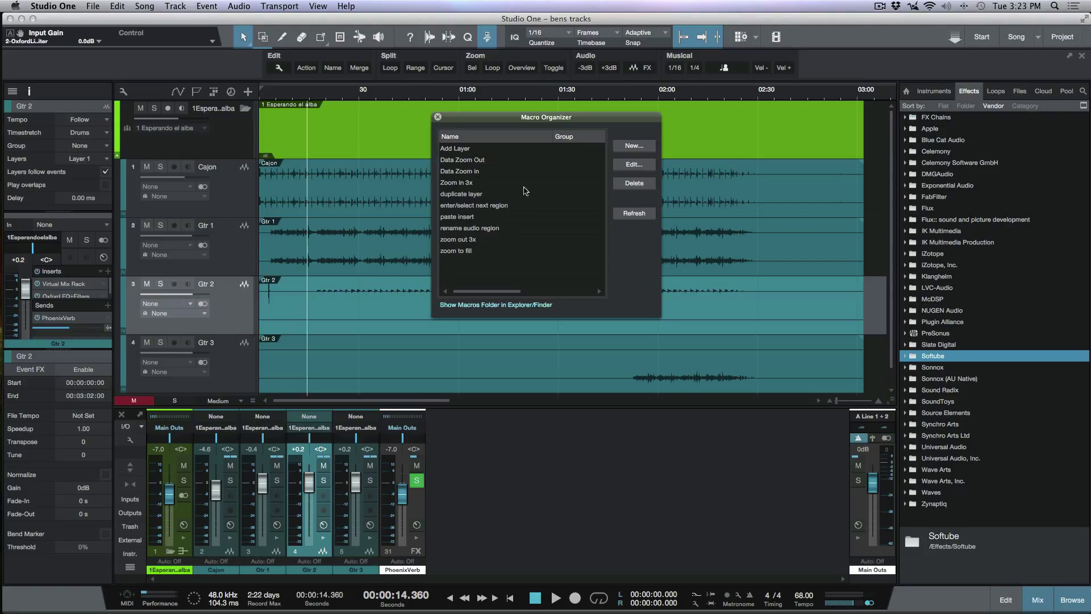
click(459, 171)
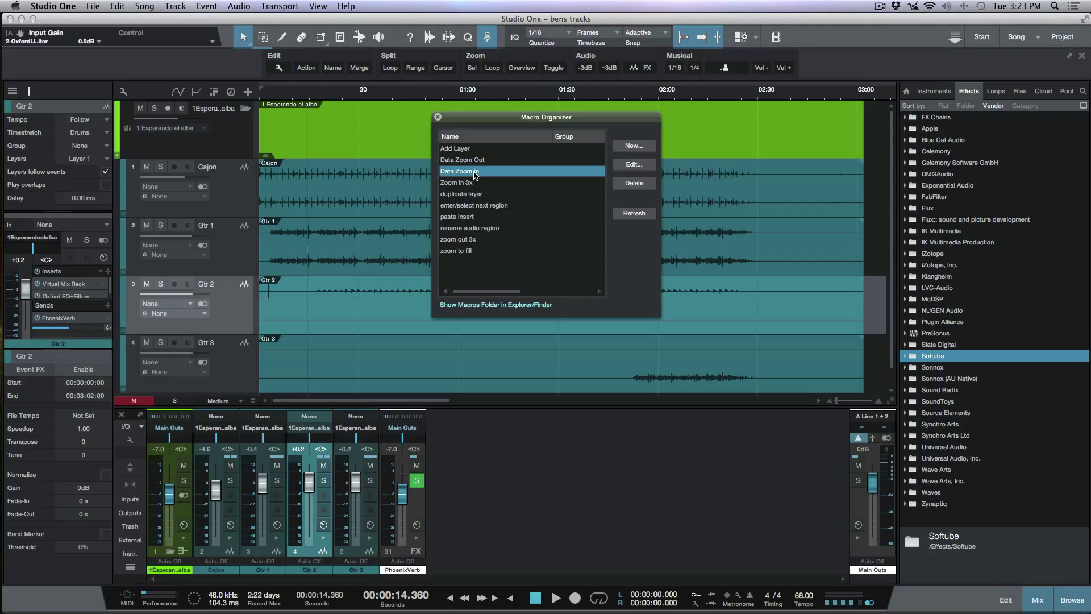
click(632, 164)
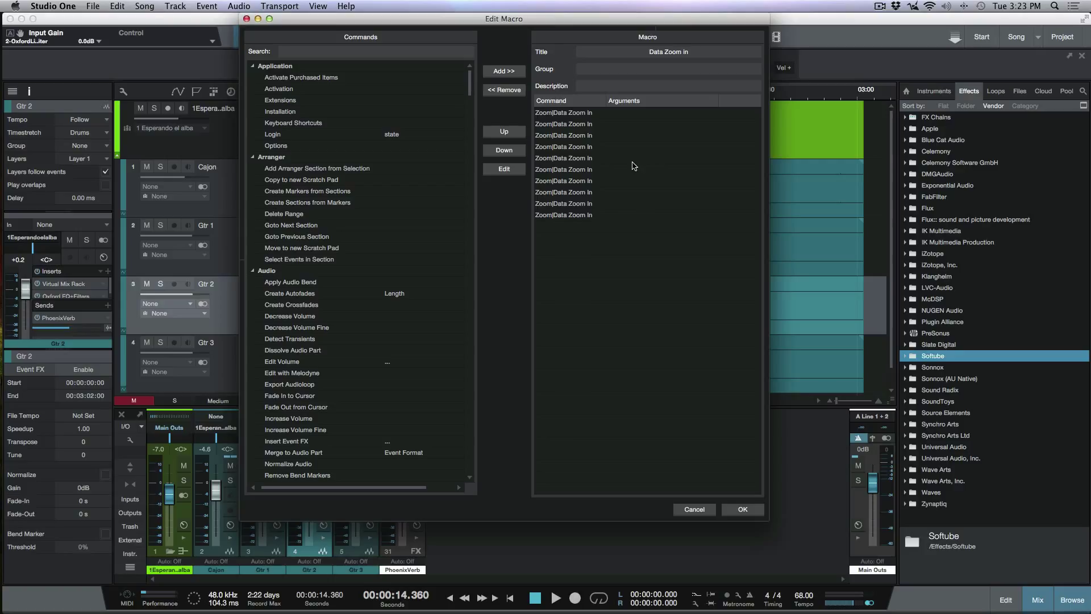
mouse_move(595, 115)
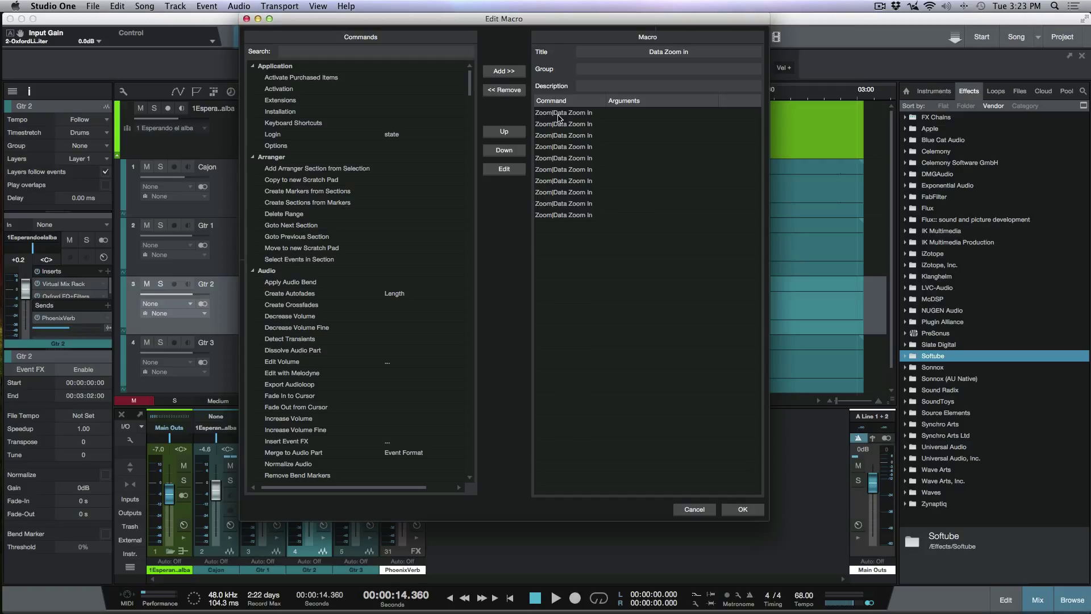
mouse_move(578, 143)
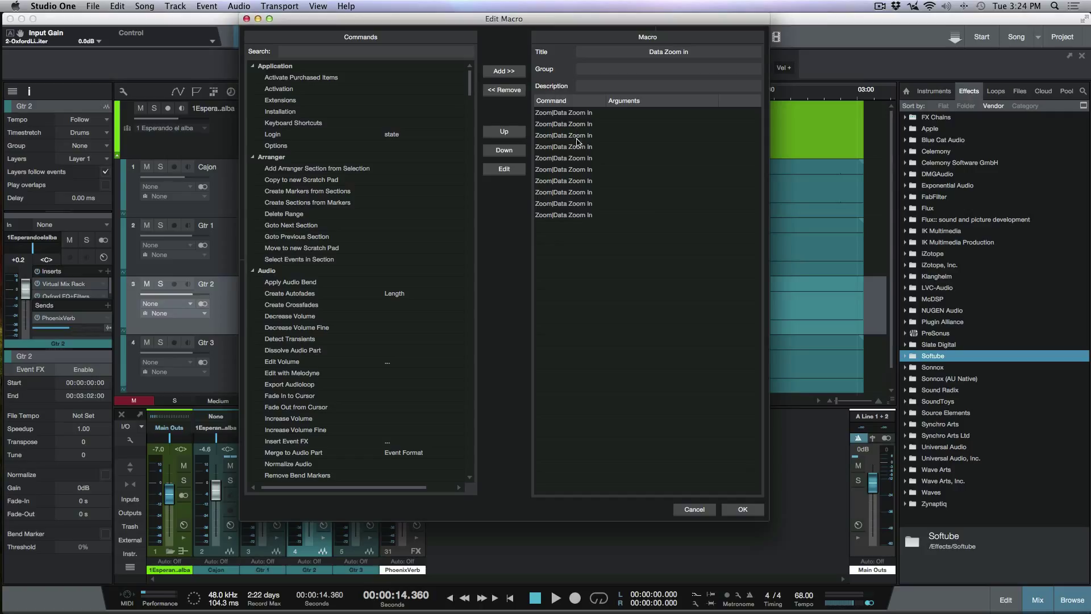
click(564, 135)
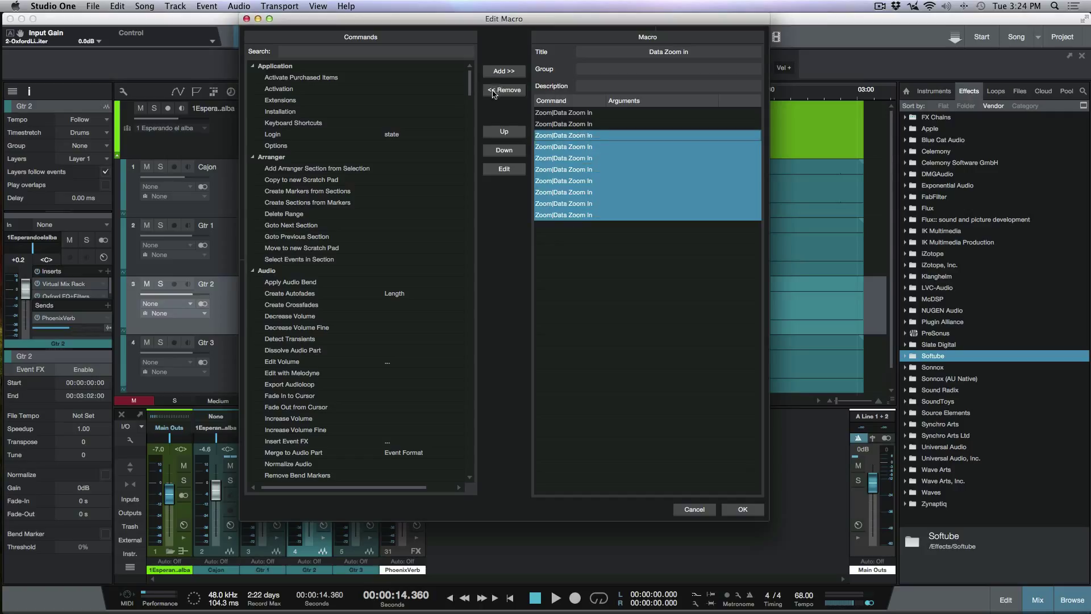
click(742, 509)
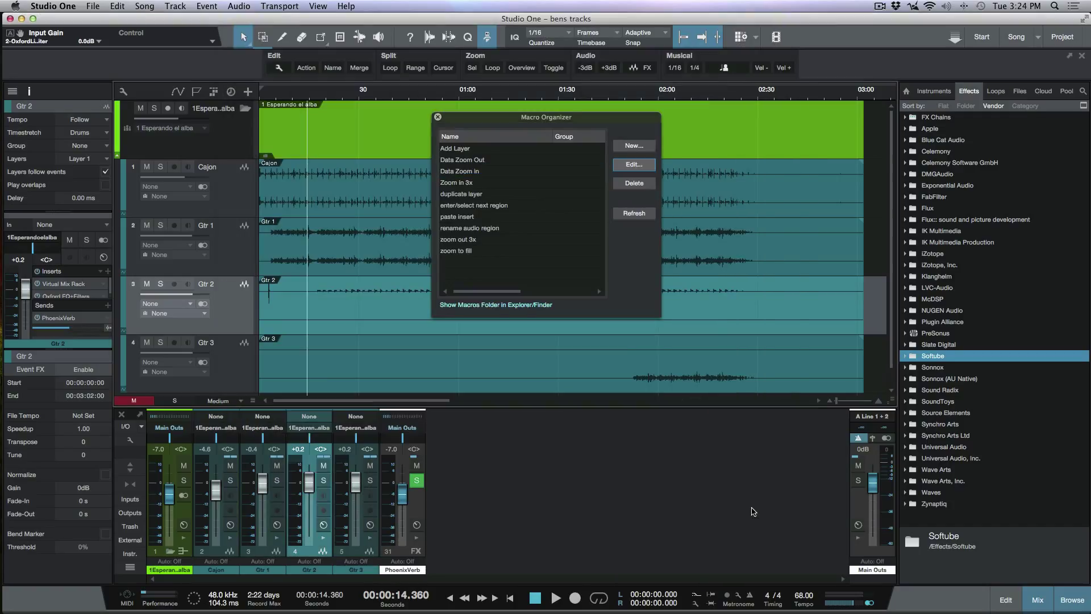
mouse_move(444, 120)
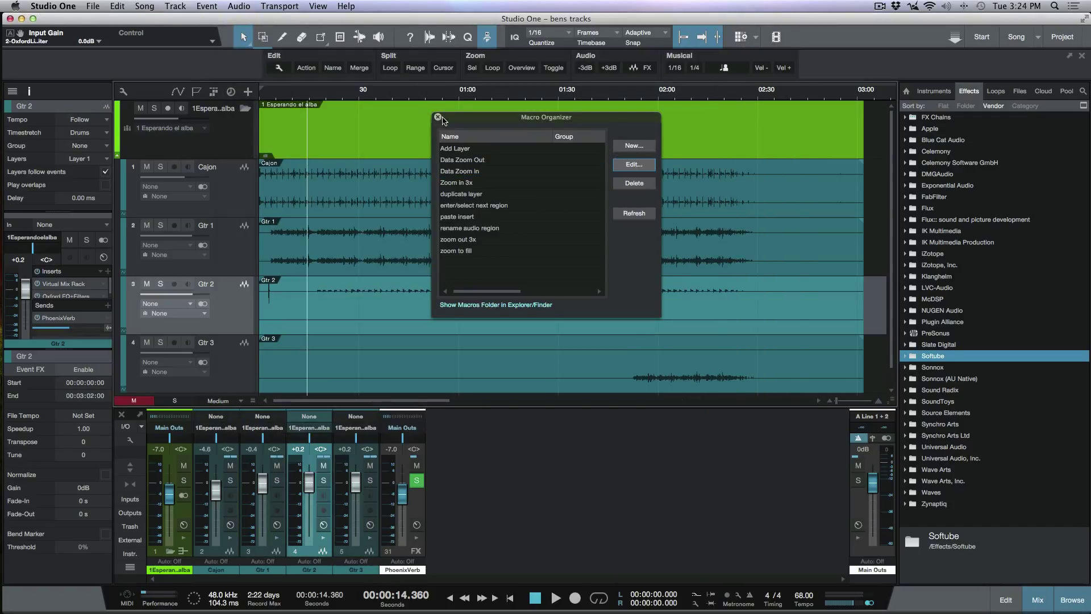
- Reopen Data Zoom In from the wrench menu to confirm two commands, then close the organizer
click(438, 117)
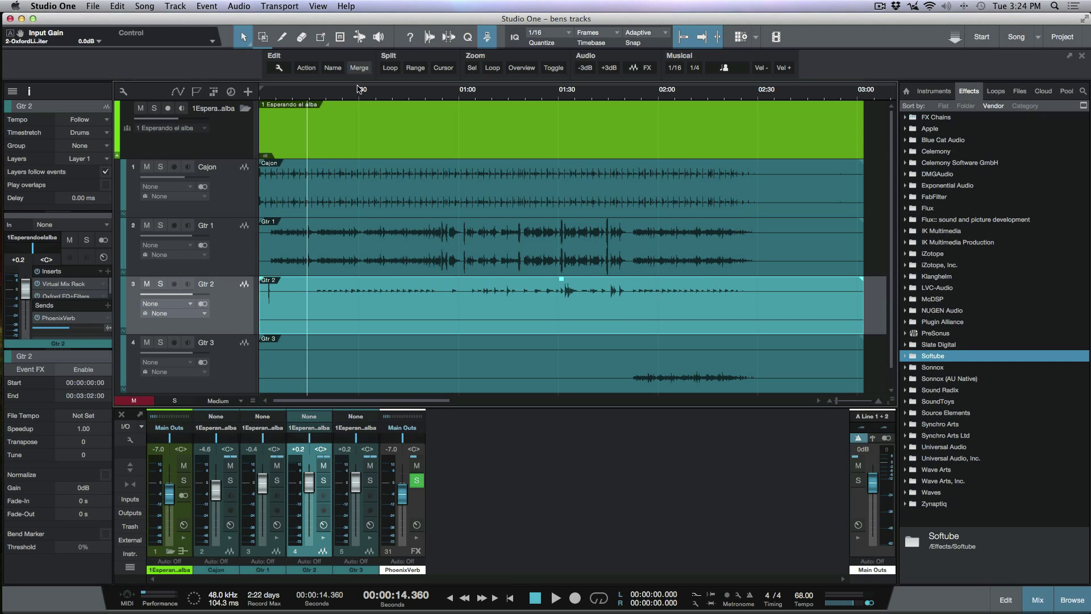
click(333, 68)
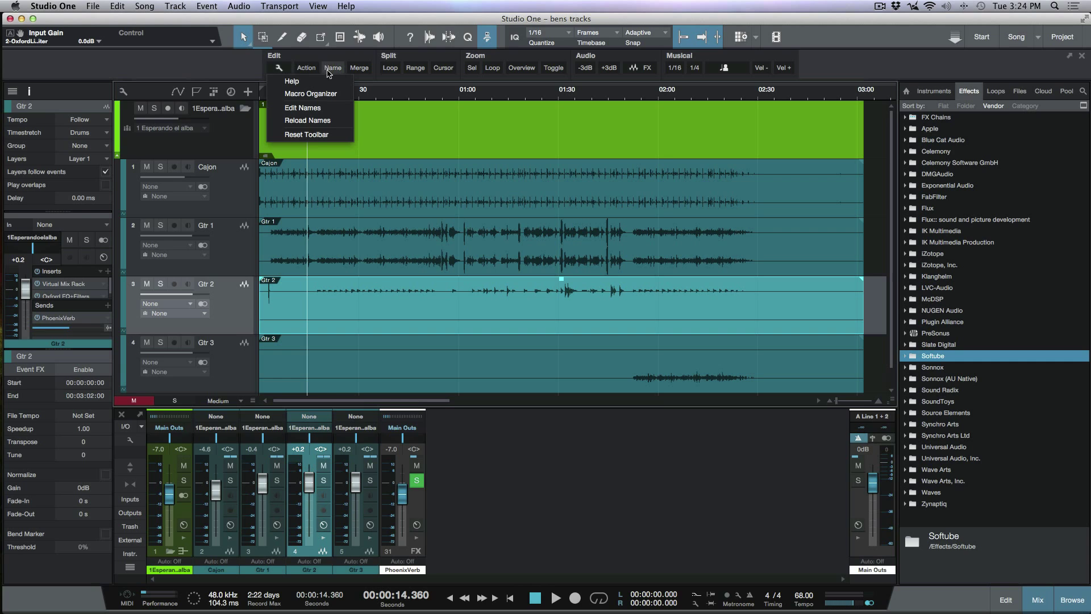
click(311, 93)
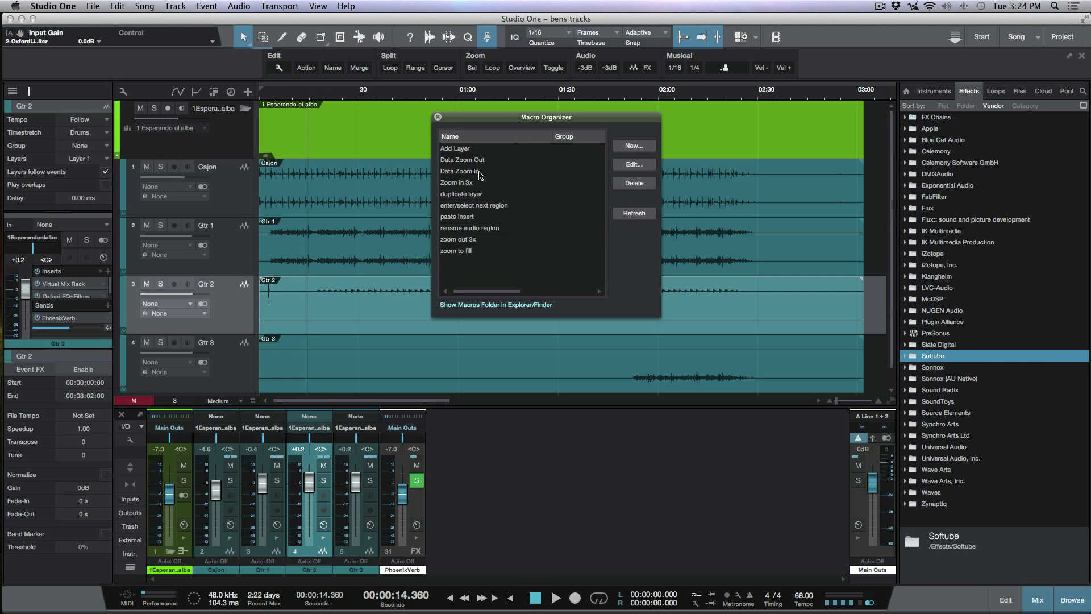
click(460, 171)
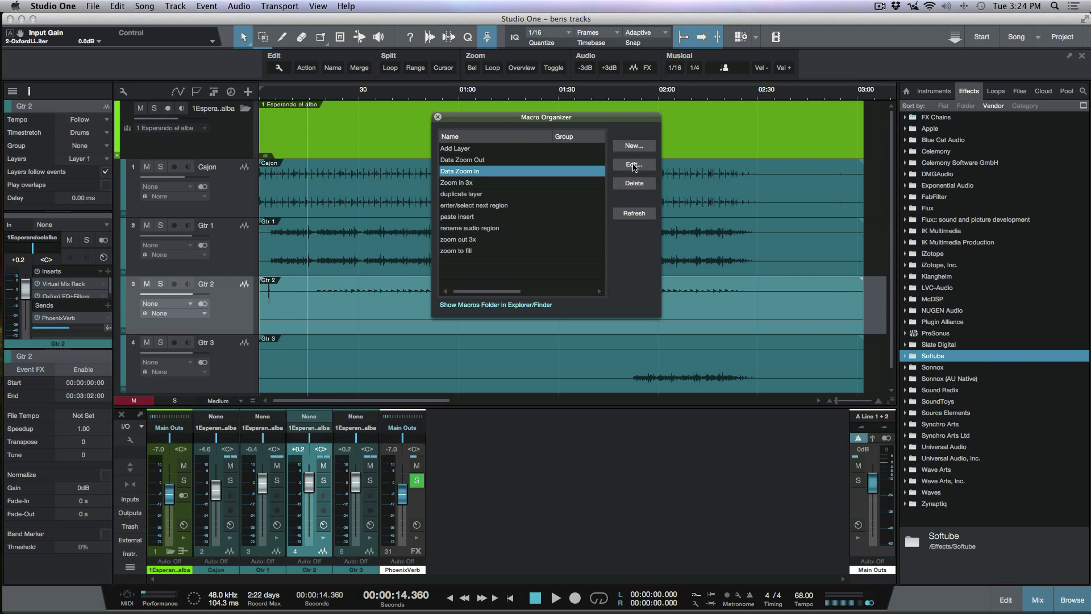
click(633, 165)
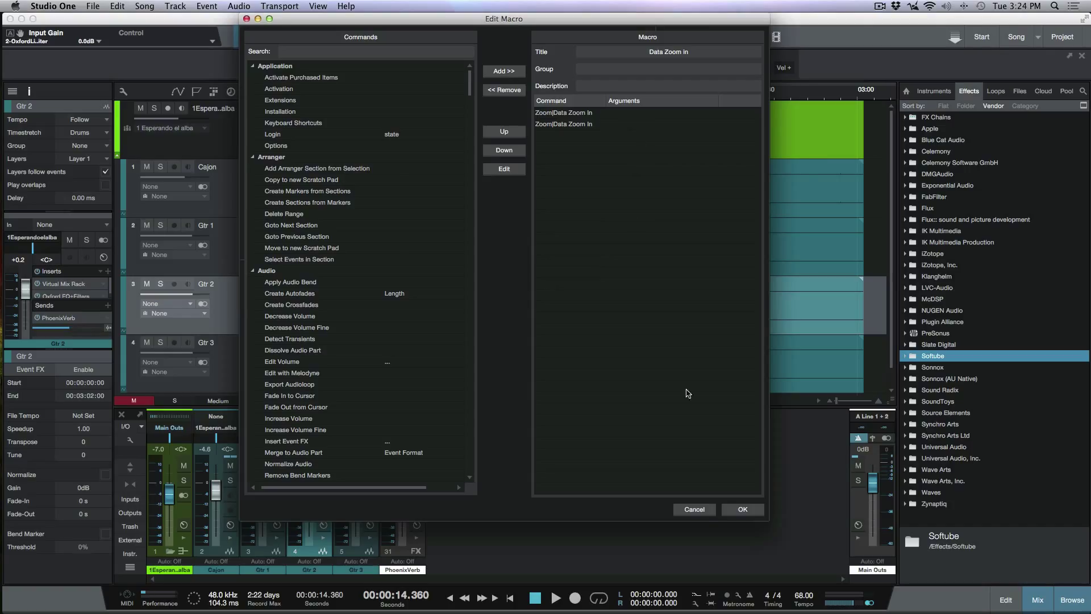
click(741, 509)
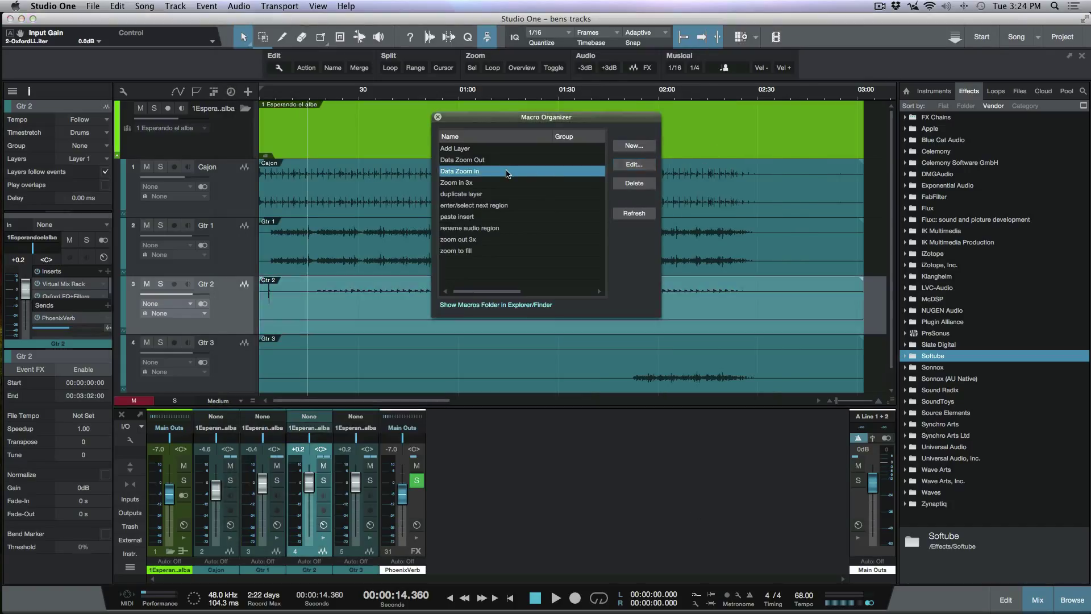
click(633, 183)
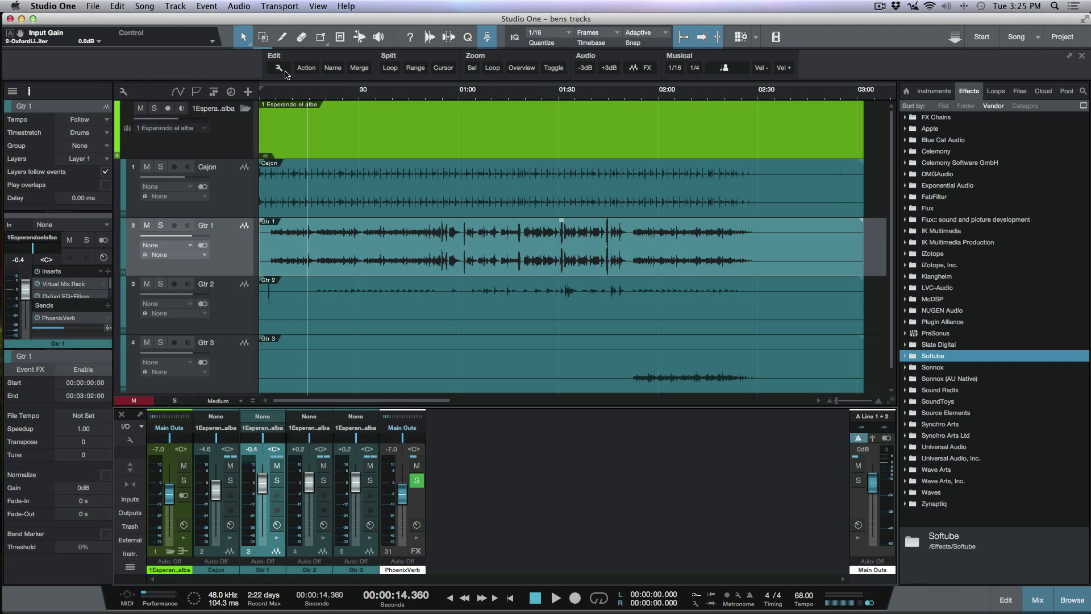
- Search commands for 'Data', add Data Zoom In repeatedly to the macro, and save
click(278, 68)
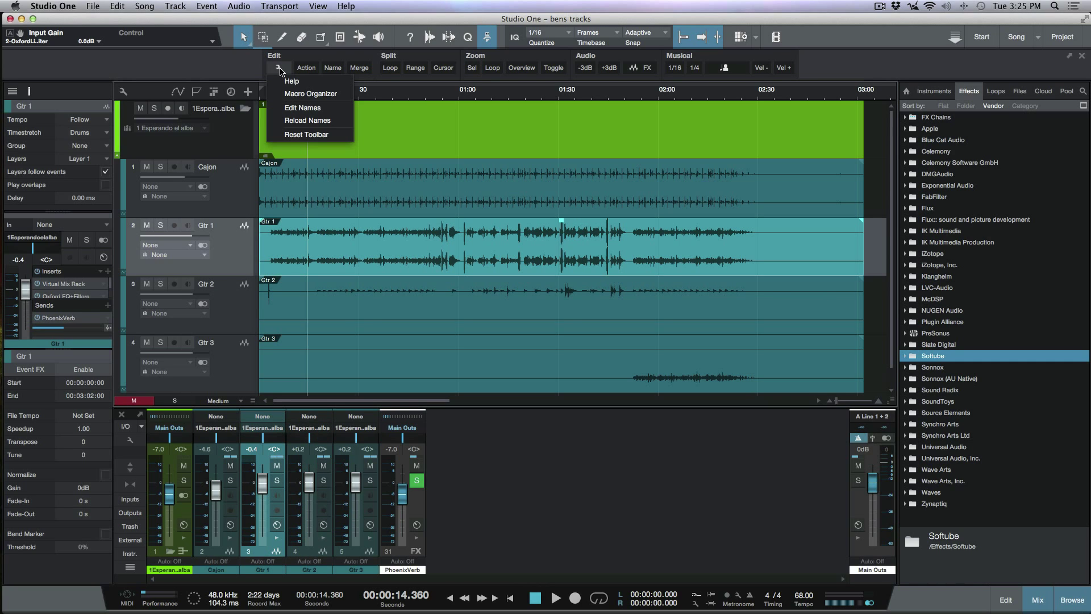
click(310, 93)
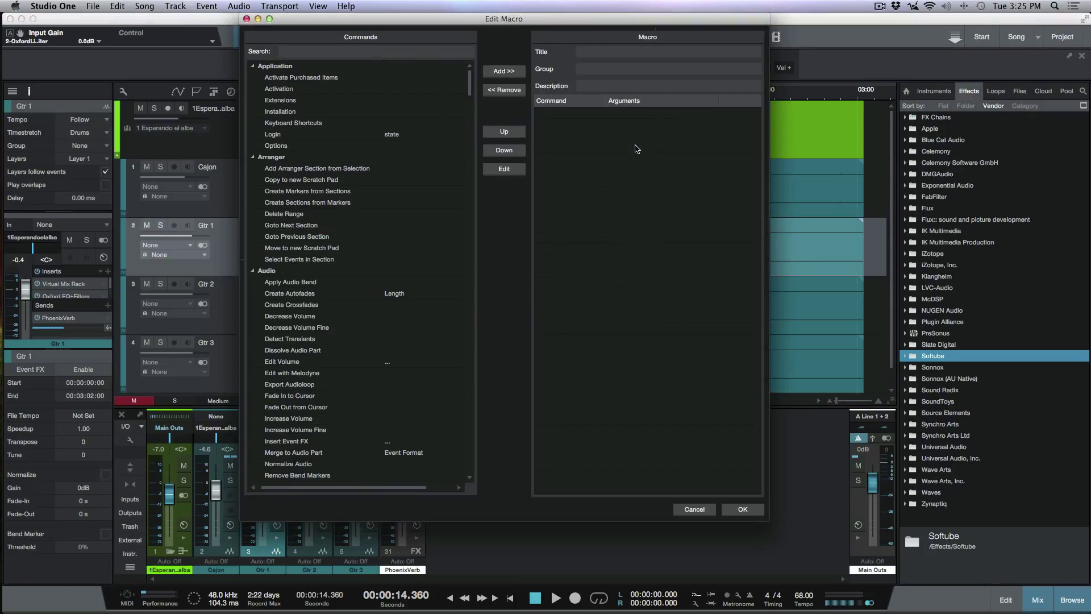
mouse_move(620, 56)
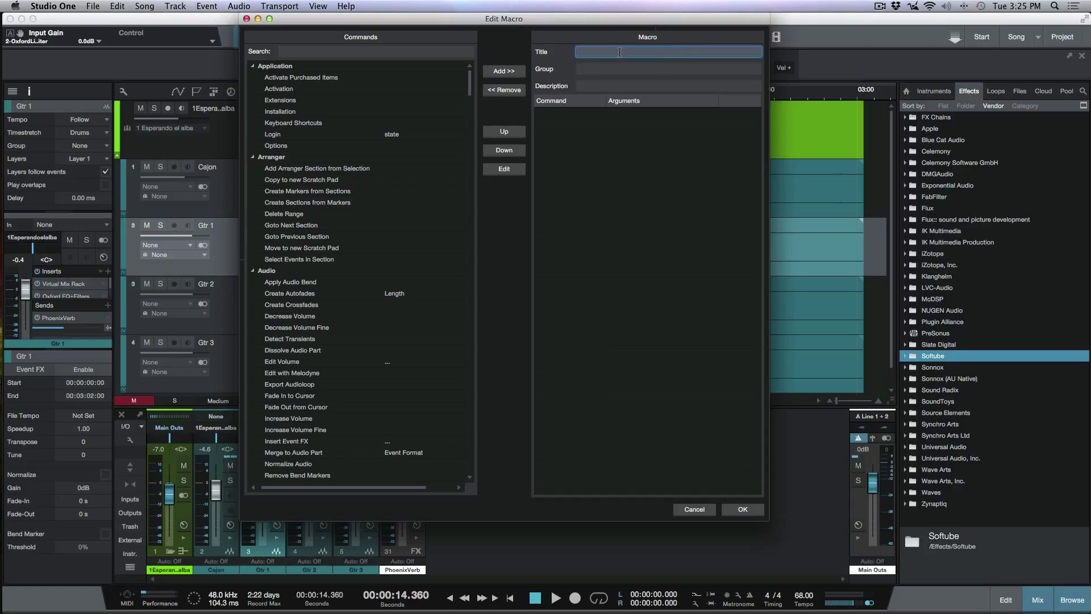
text(Data Zoom)
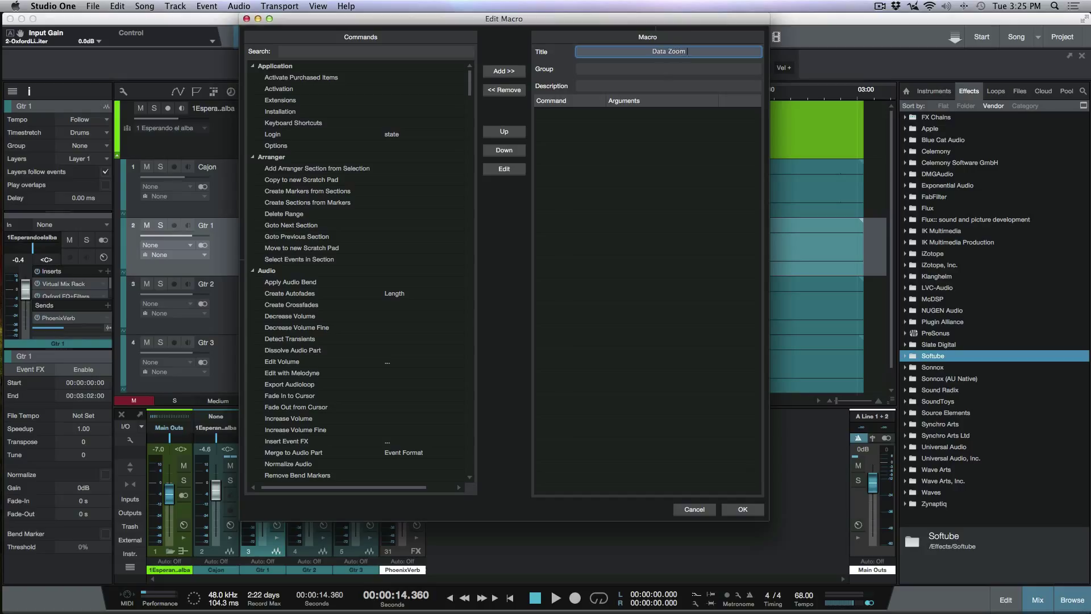
text(in)
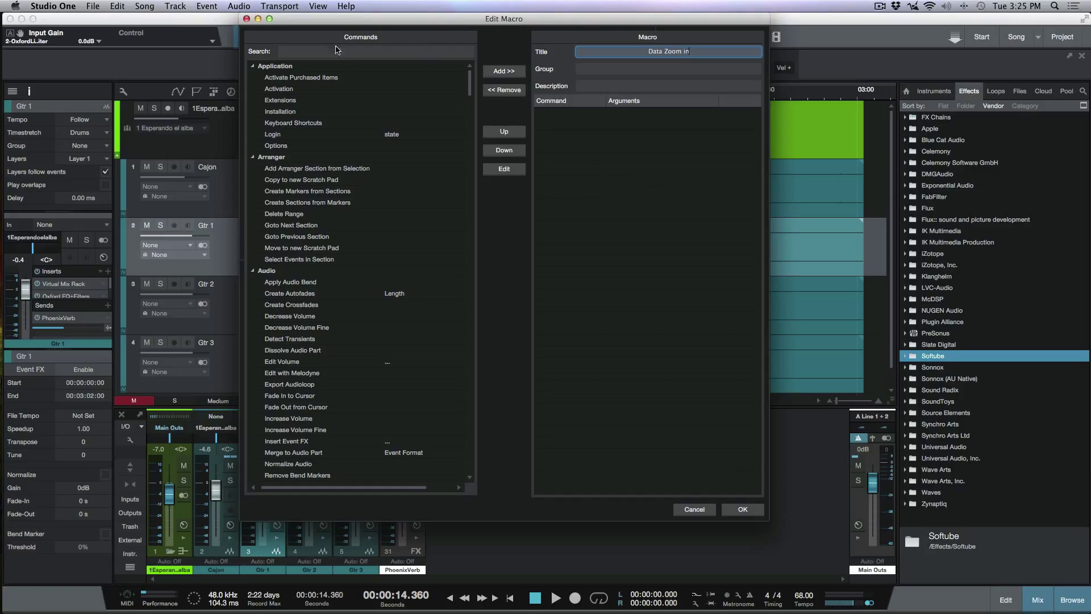
click(376, 51)
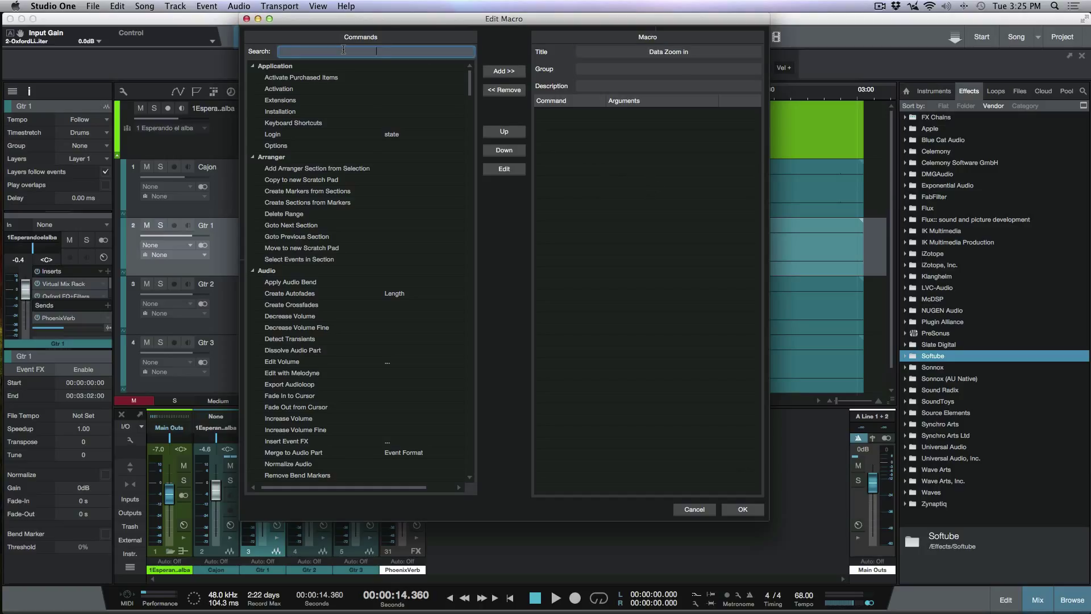
text(Data)
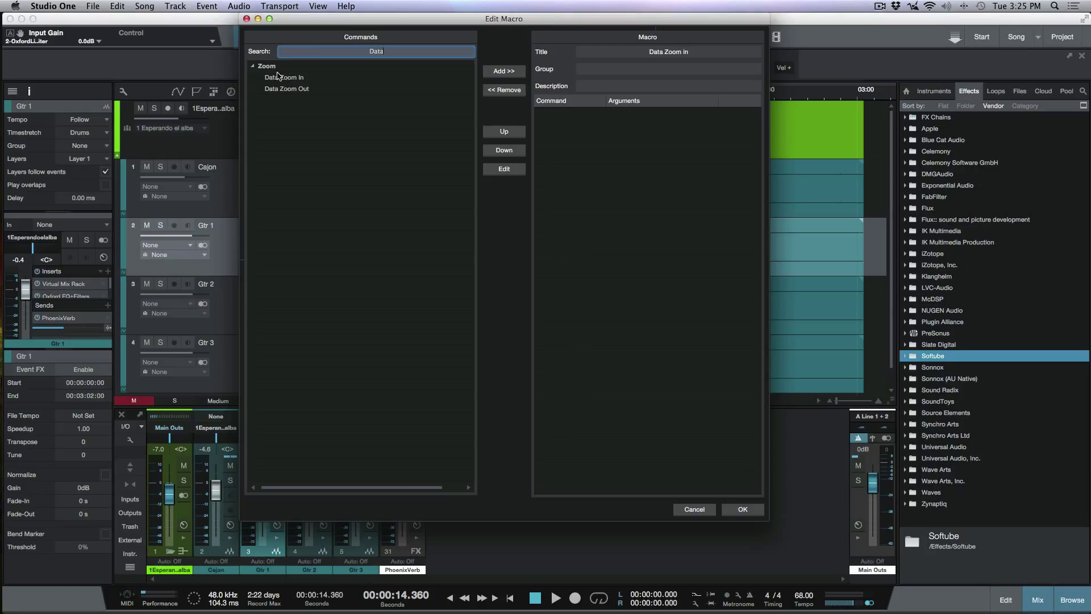
mouse_move(266, 73)
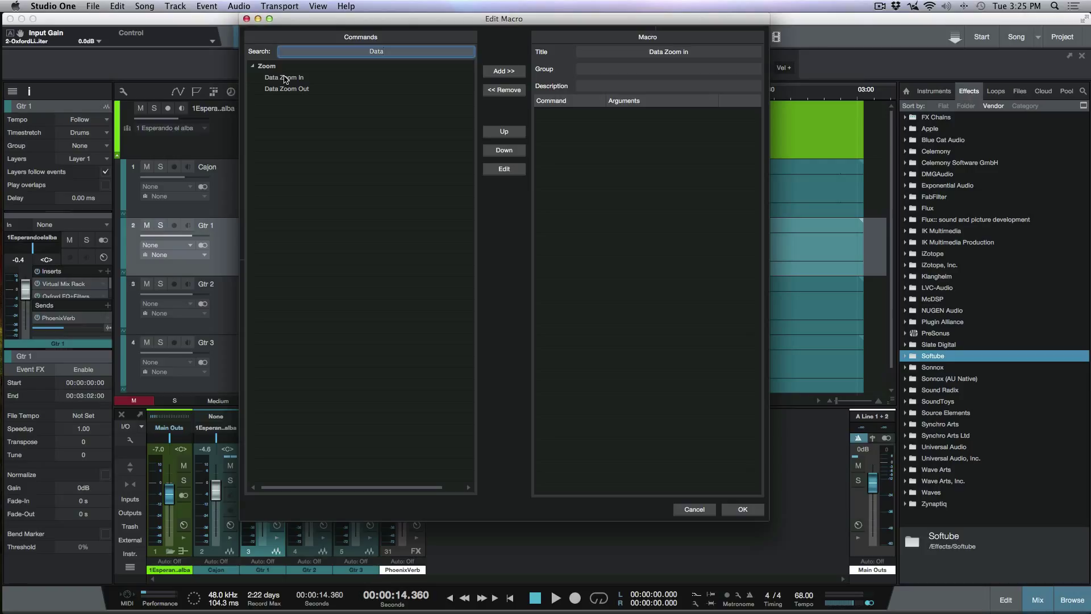
click(503, 71)
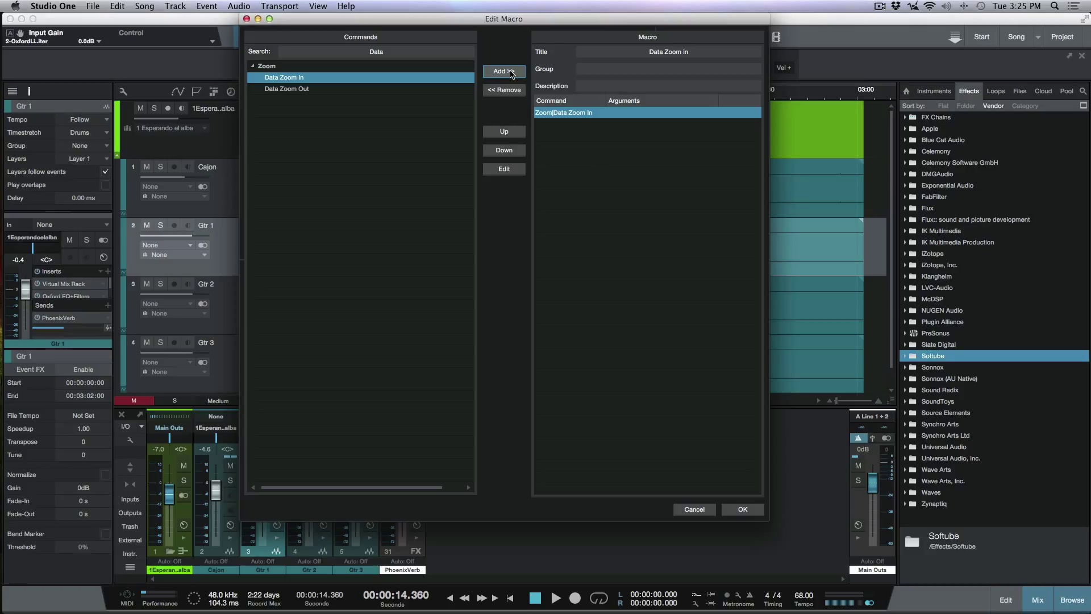
click(503, 71)
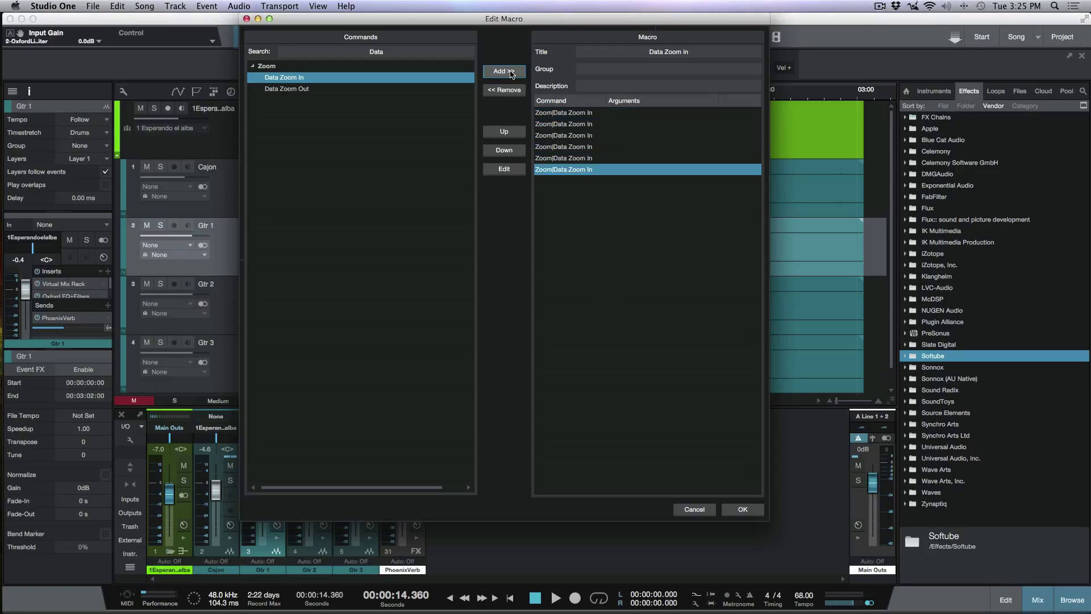
click(503, 71)
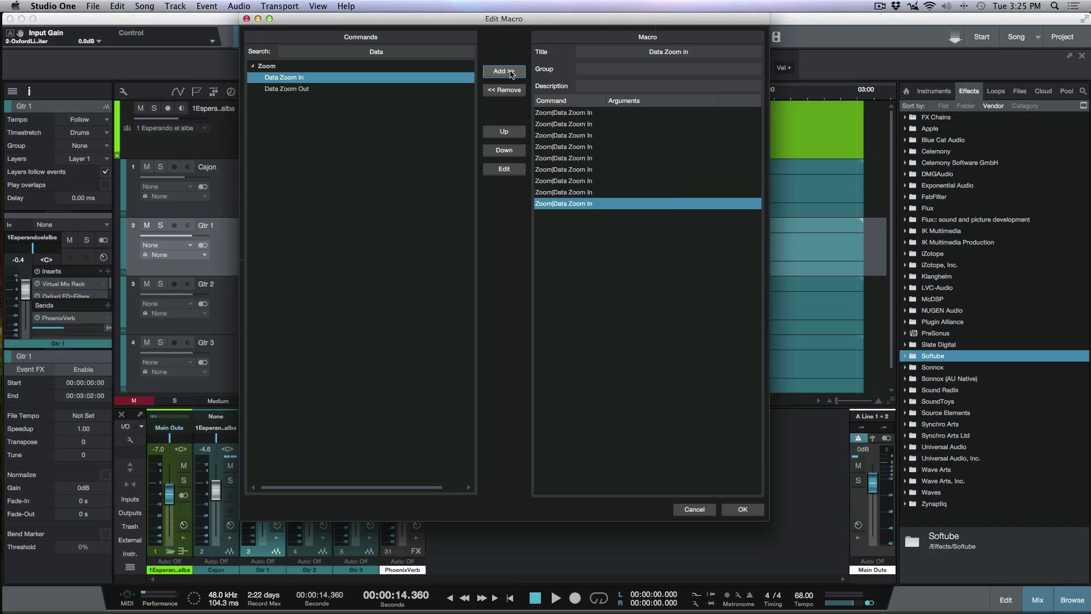
mouse_move(736, 514)
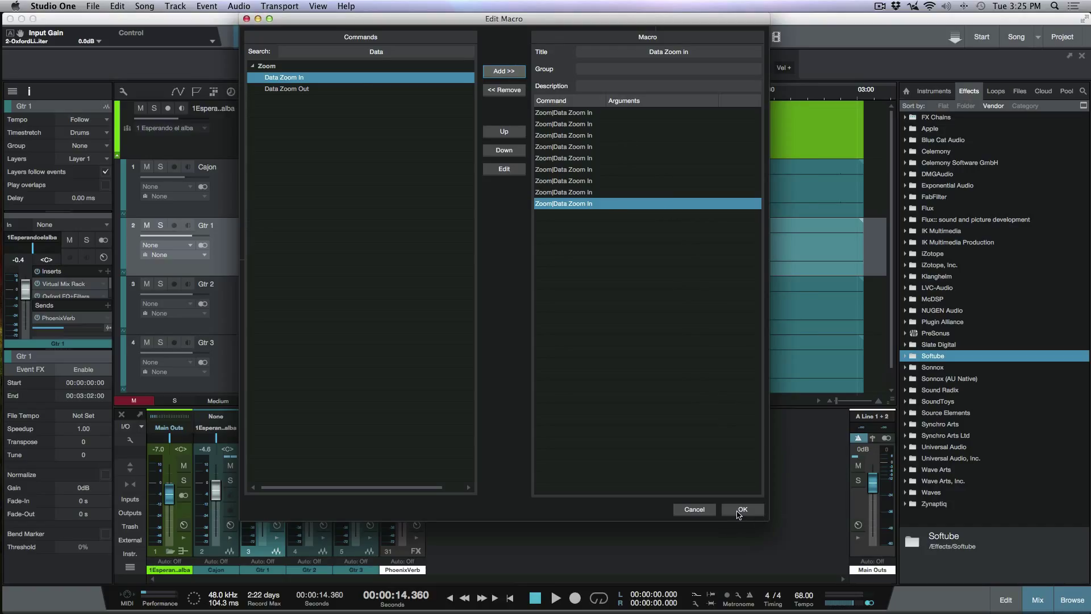
click(741, 508)
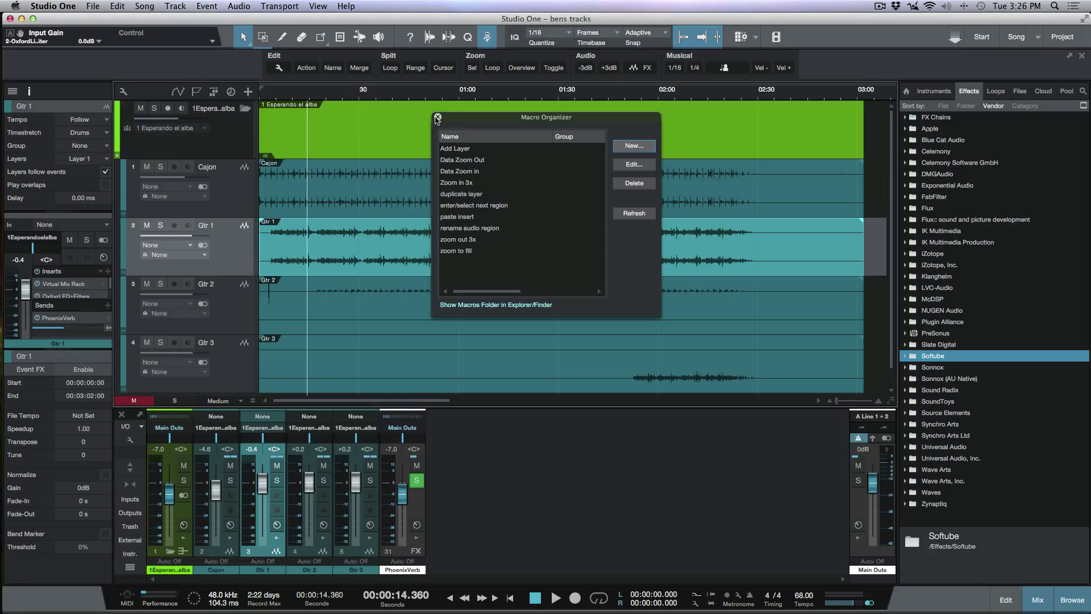
- Close the Macro Organizer and open the Studio One application menu
click(438, 117)
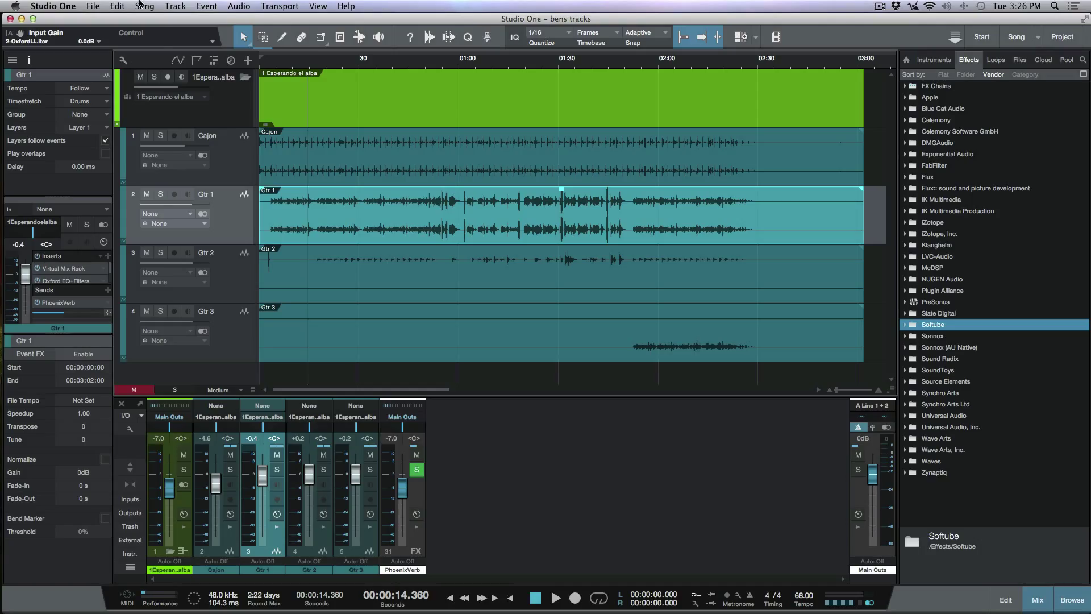
click(52, 6)
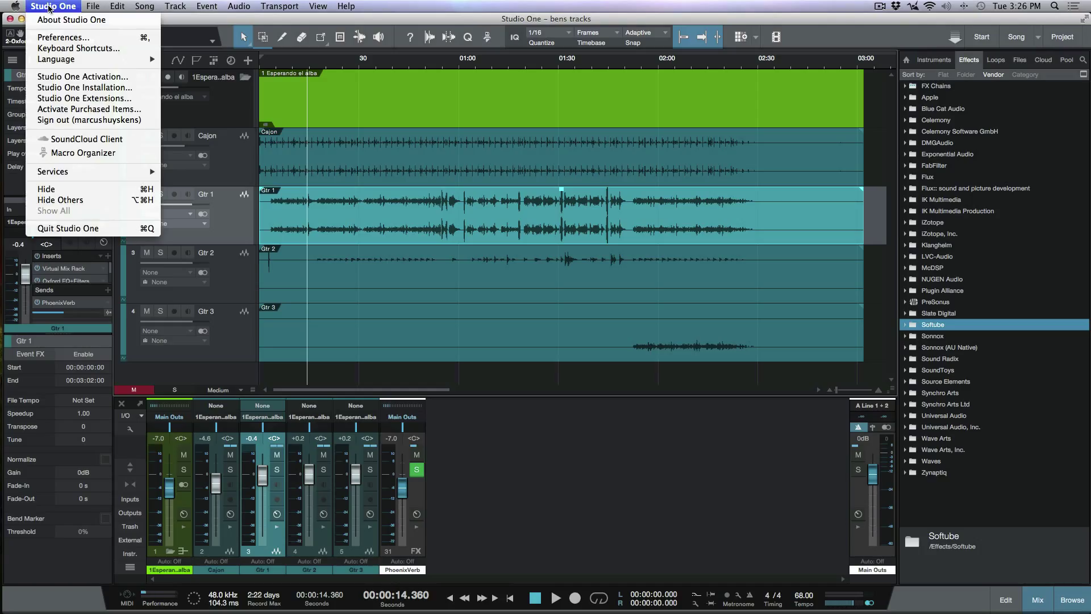
- Open Keyboard Shortcuts and filter the list by 'data'
click(62, 37)
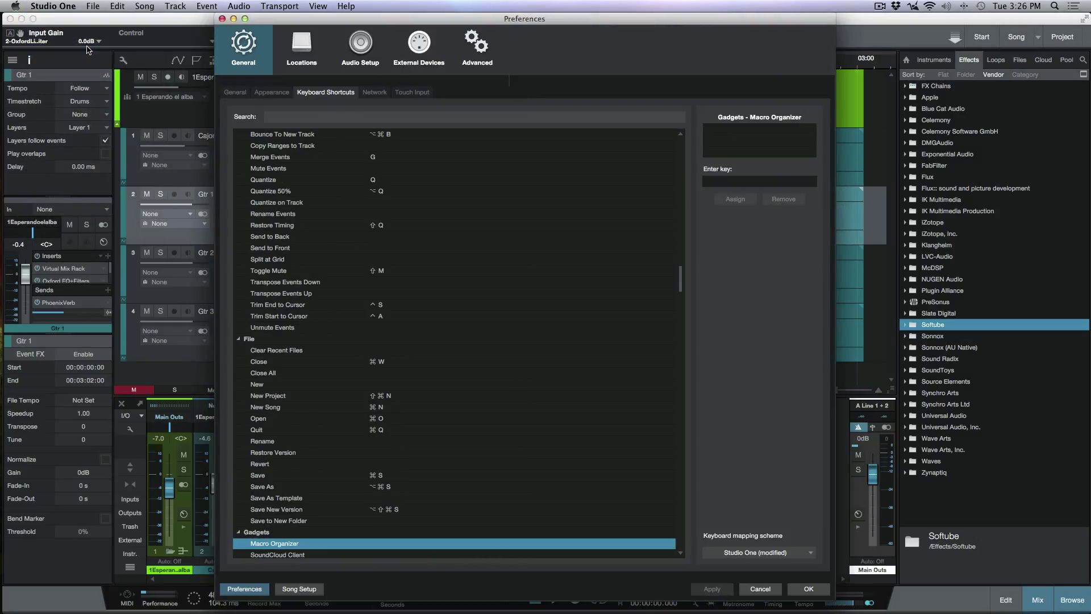
click(474, 116)
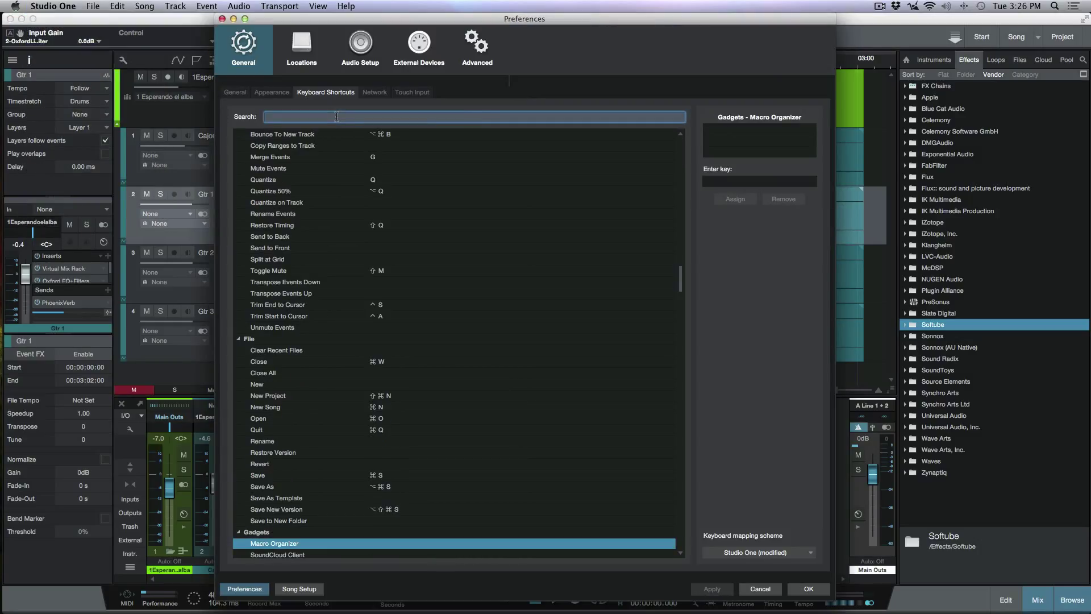
text(data)
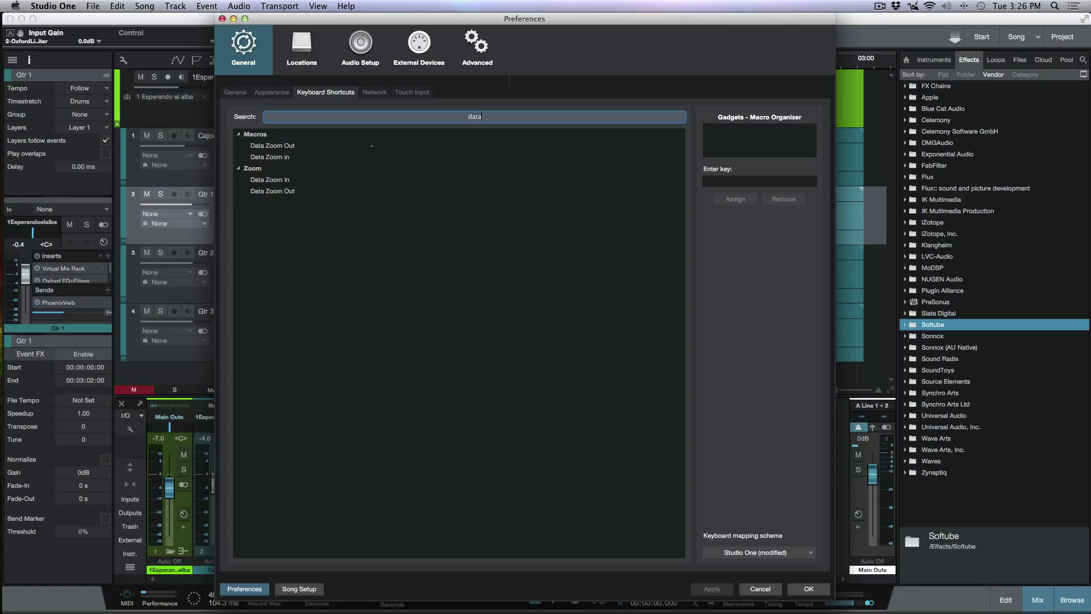
mouse_move(285, 179)
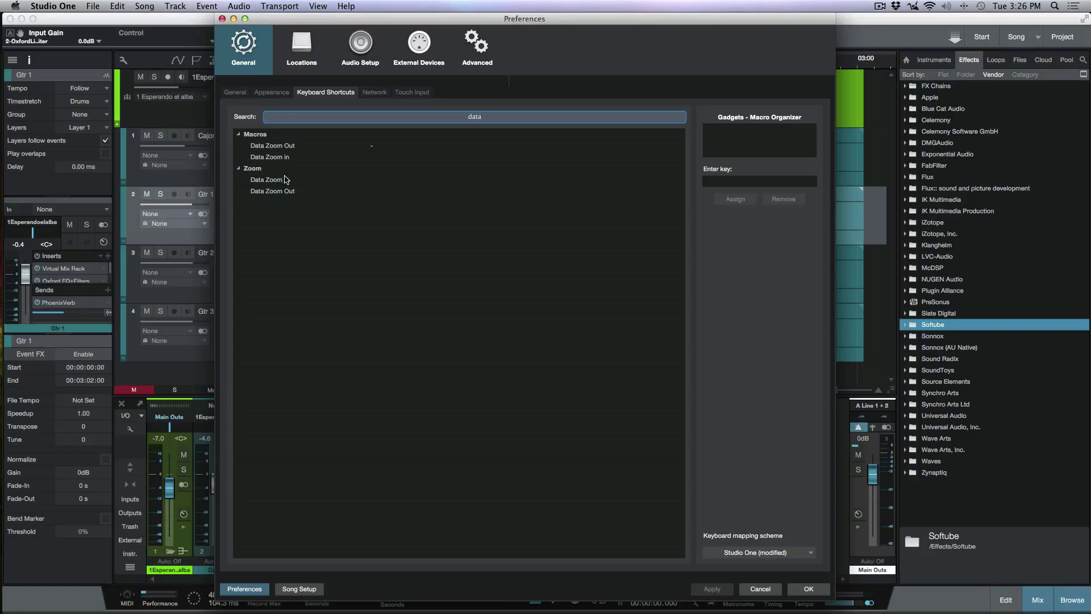
mouse_move(297, 196)
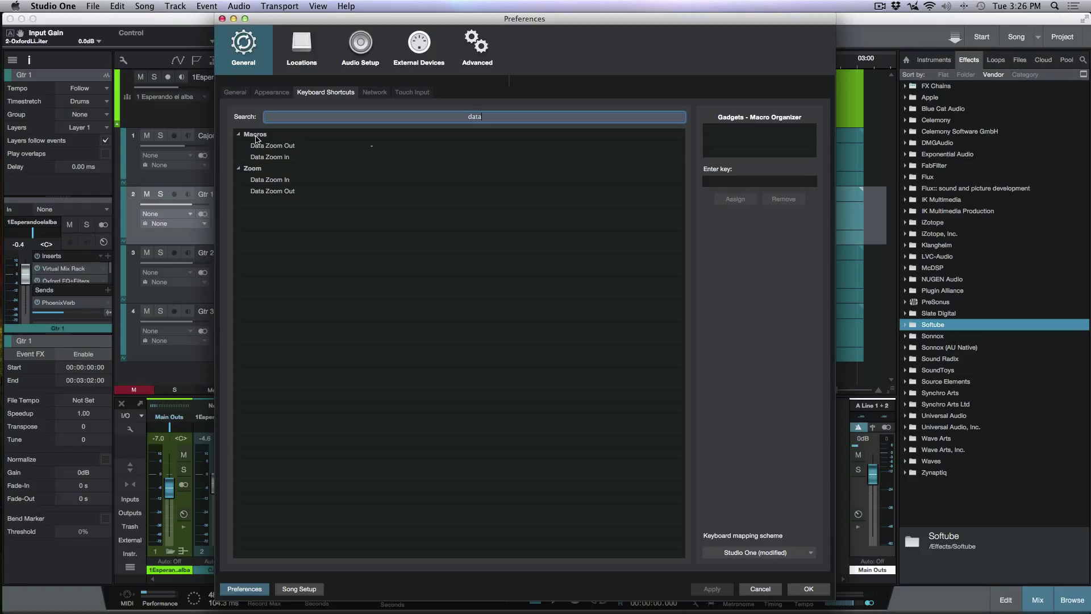
mouse_move(296, 161)
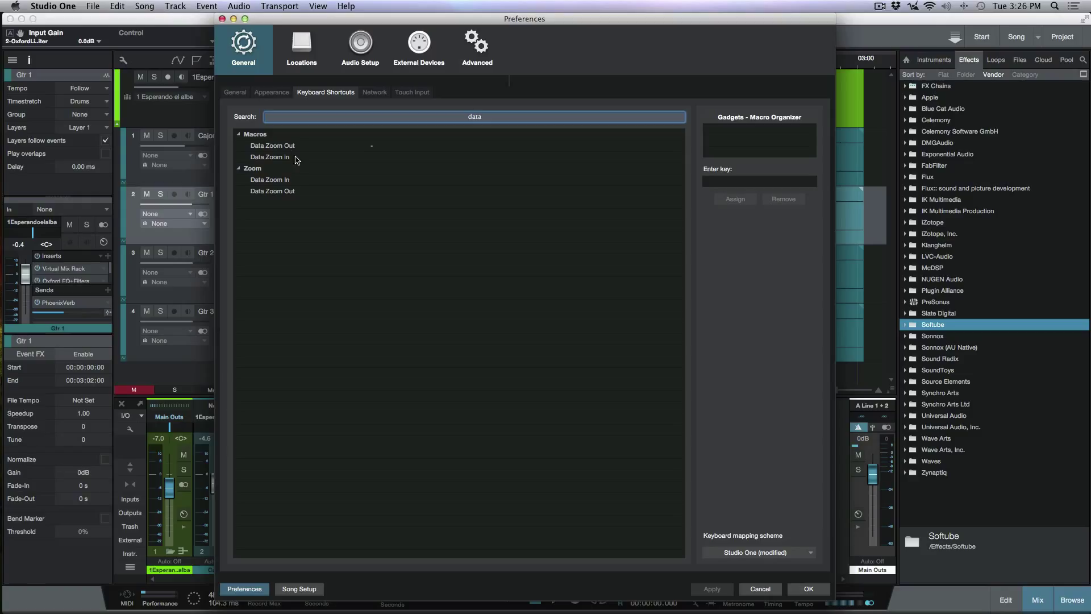
- Select the Macros > Data Zoom In entry and focus the new shortcut key field
click(270, 157)
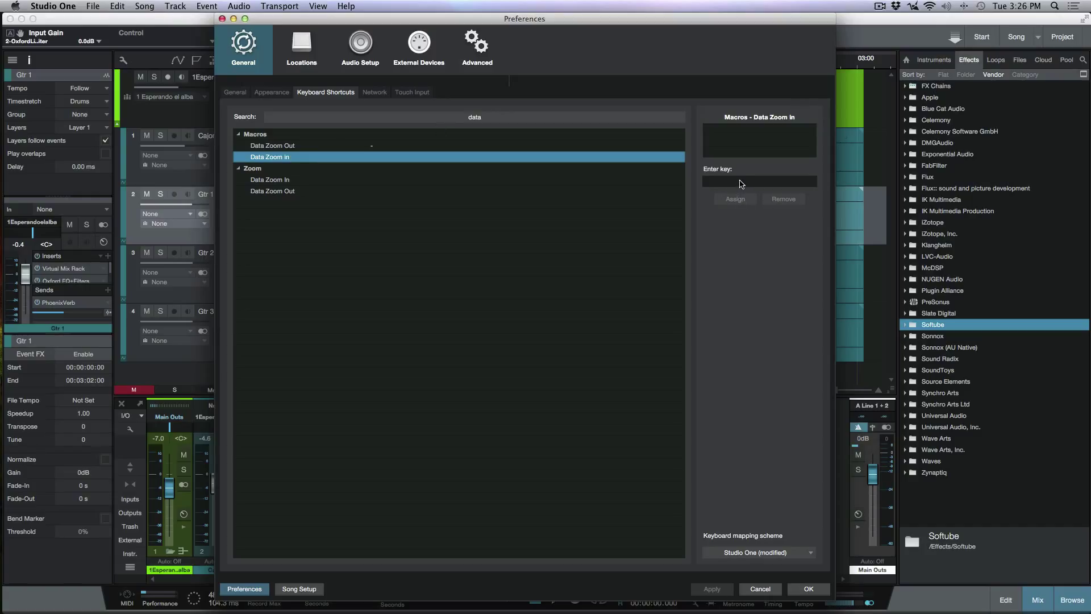
click(759, 182)
text(=)
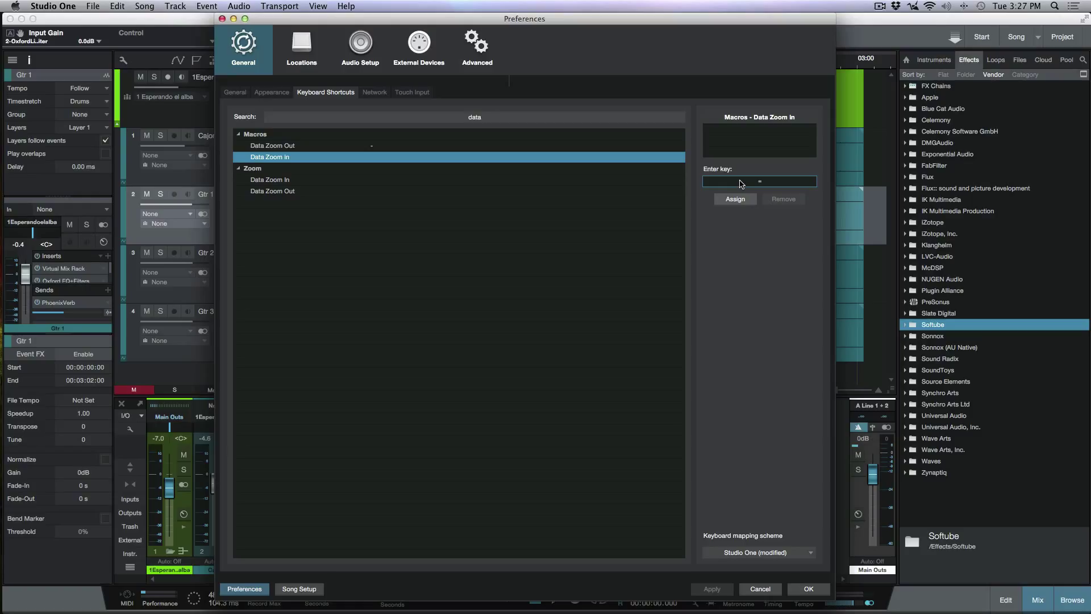
mouse_move(758, 216)
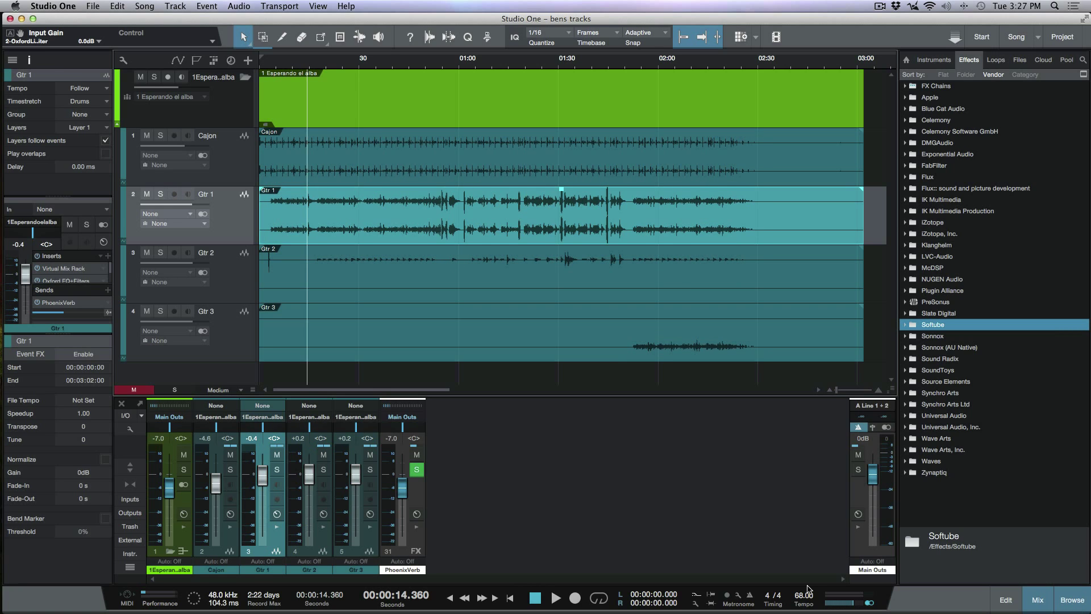
mouse_move(974, 600)
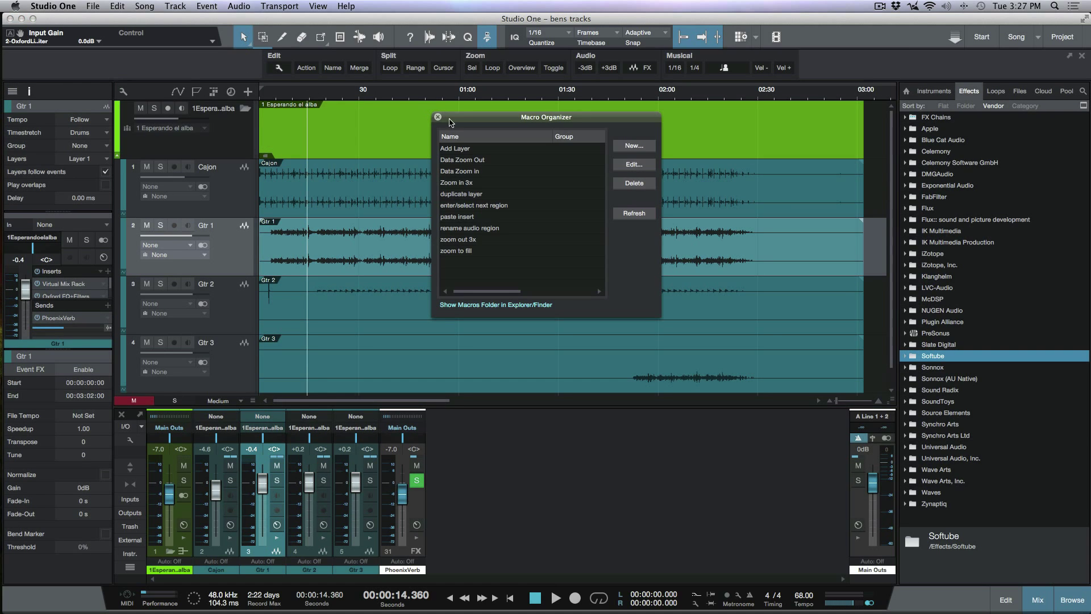
click(462, 159)
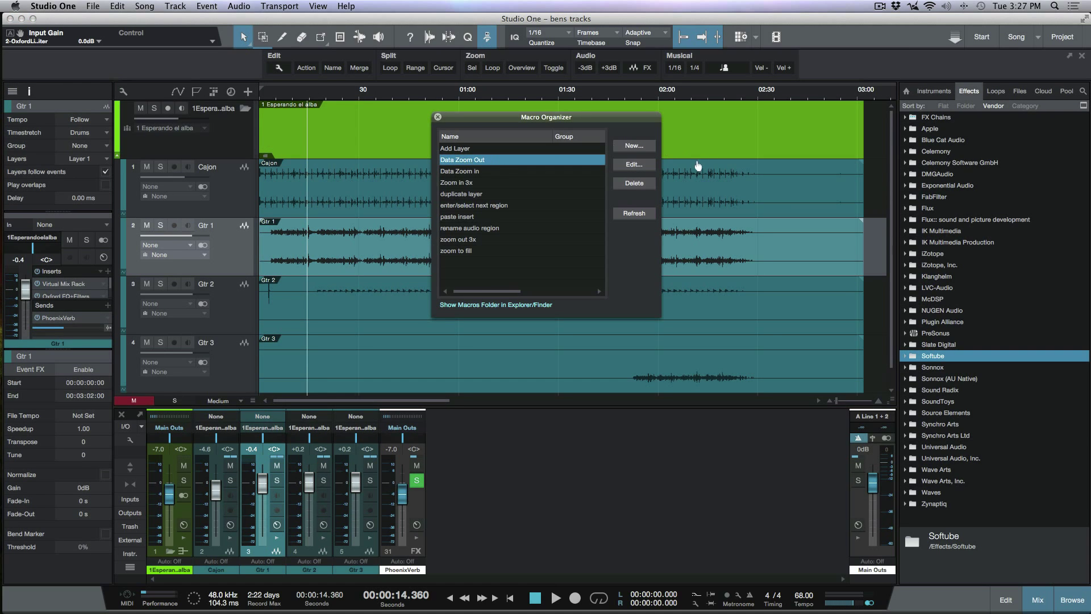
click(632, 164)
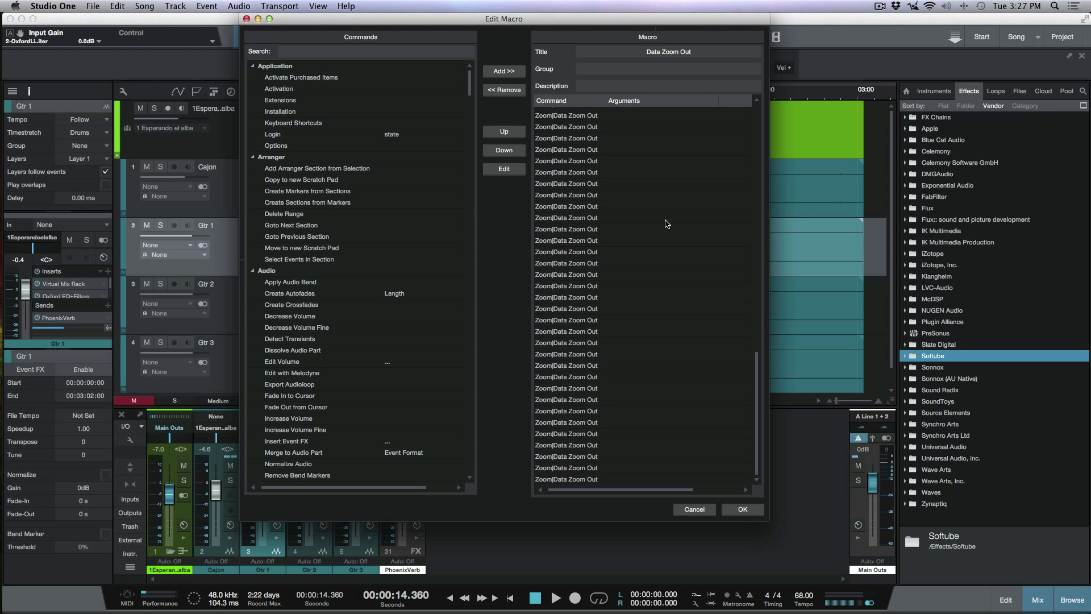
scroll(up, 3)
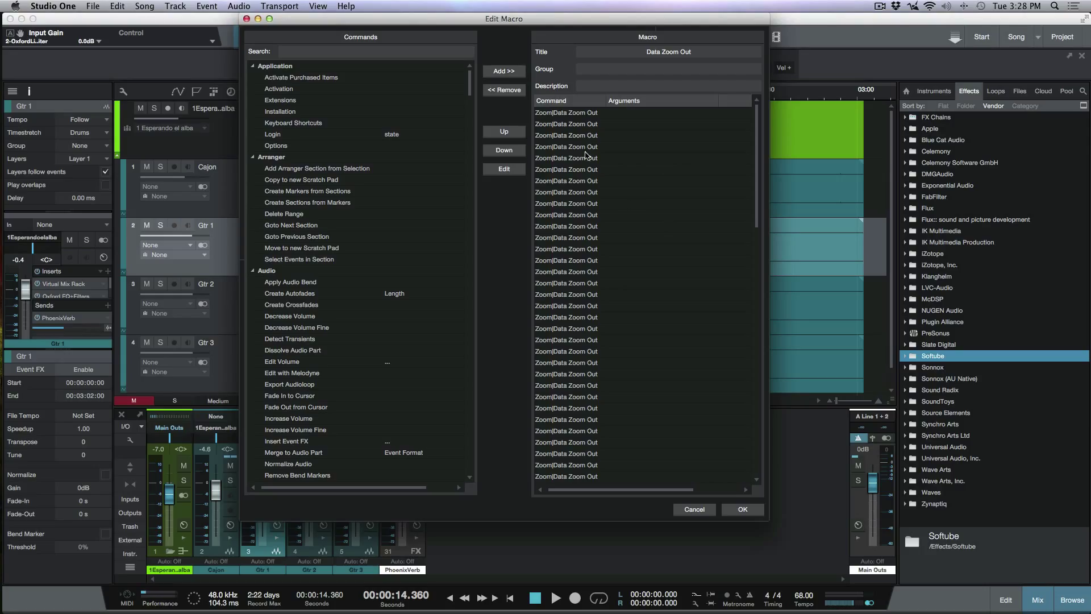
scroll(up, 3)
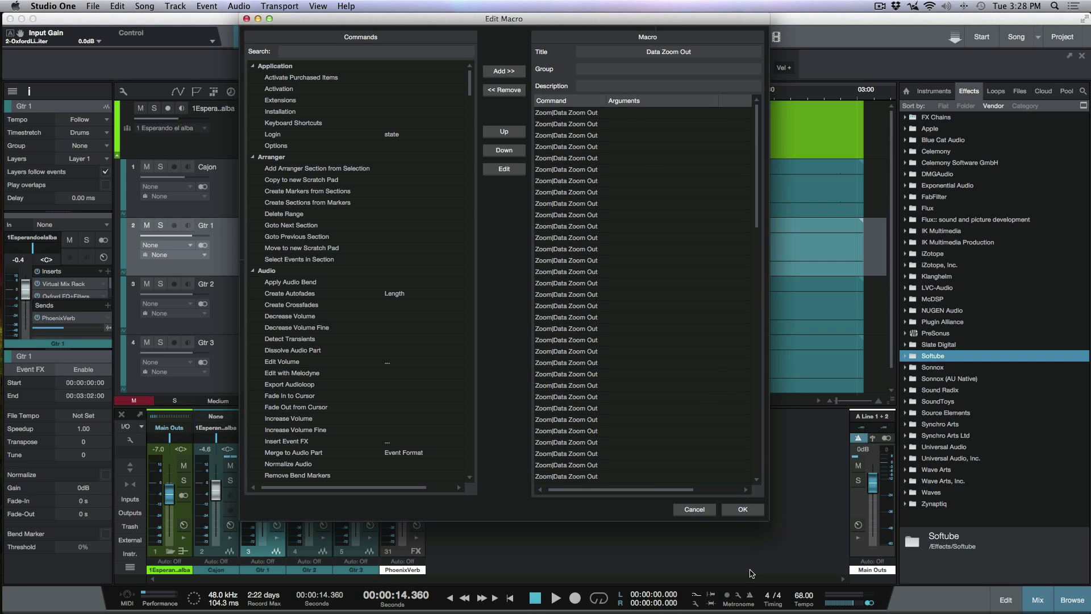
click(742, 509)
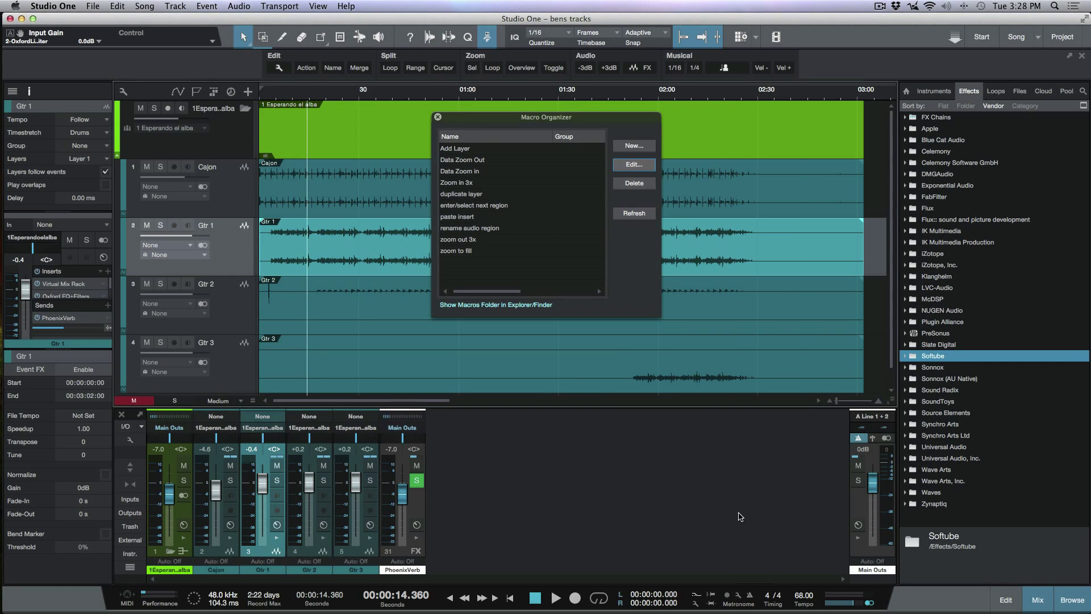
- Filter shortcuts by 'data', check Data Zoom Out's shortcut key, and close the preferences
click(438, 117)
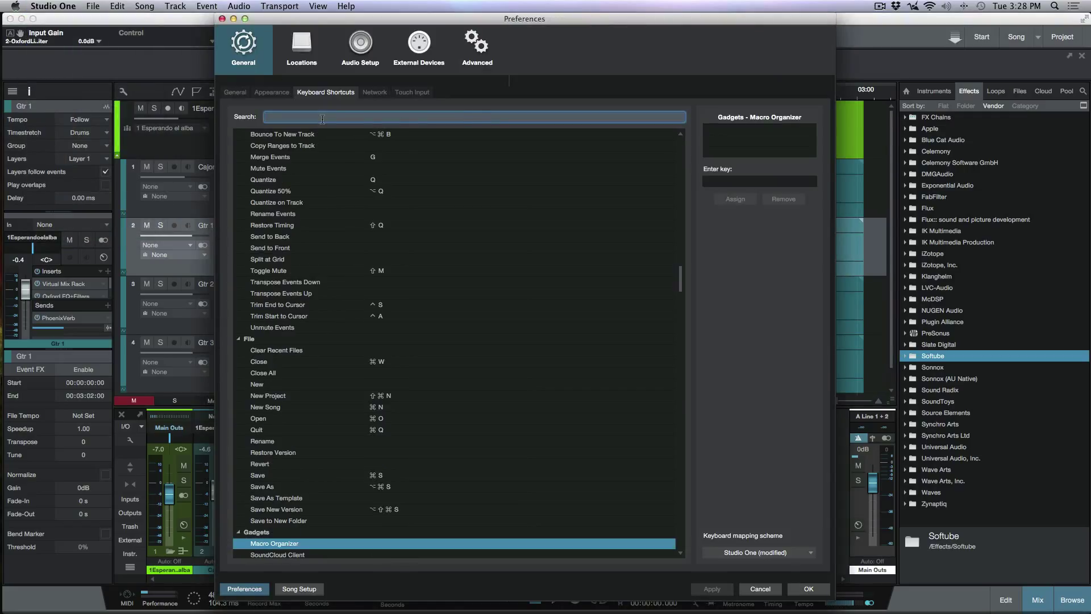
text(da)
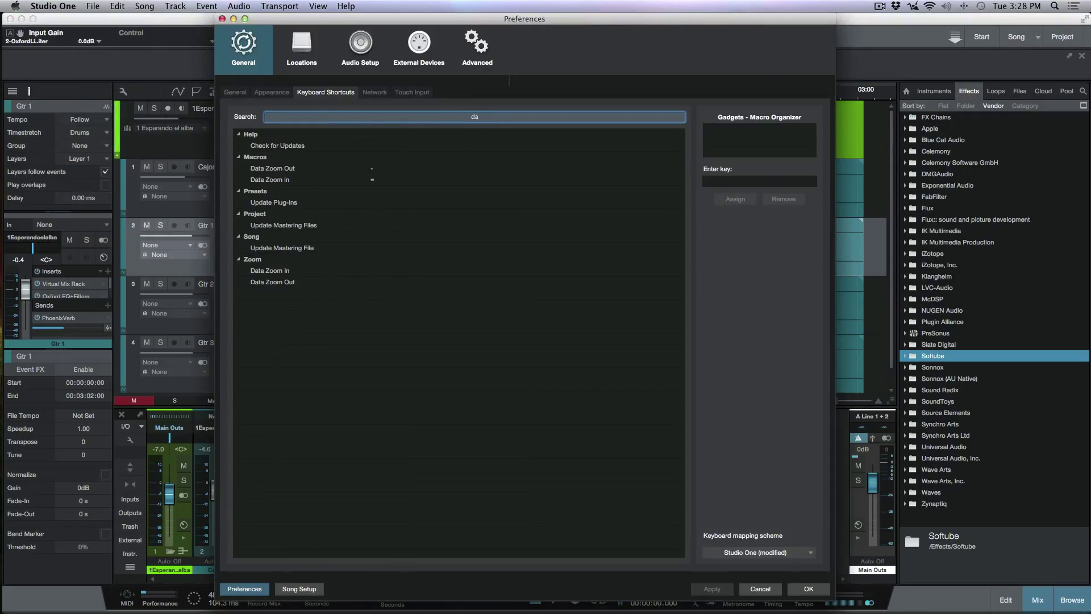
text(ta)
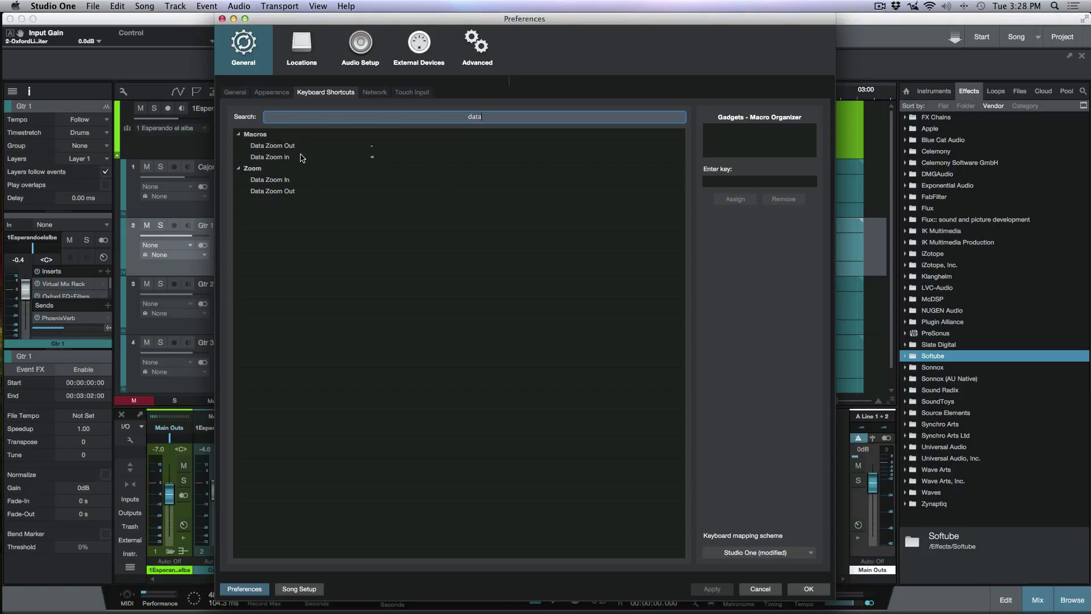
mouse_move(297, 141)
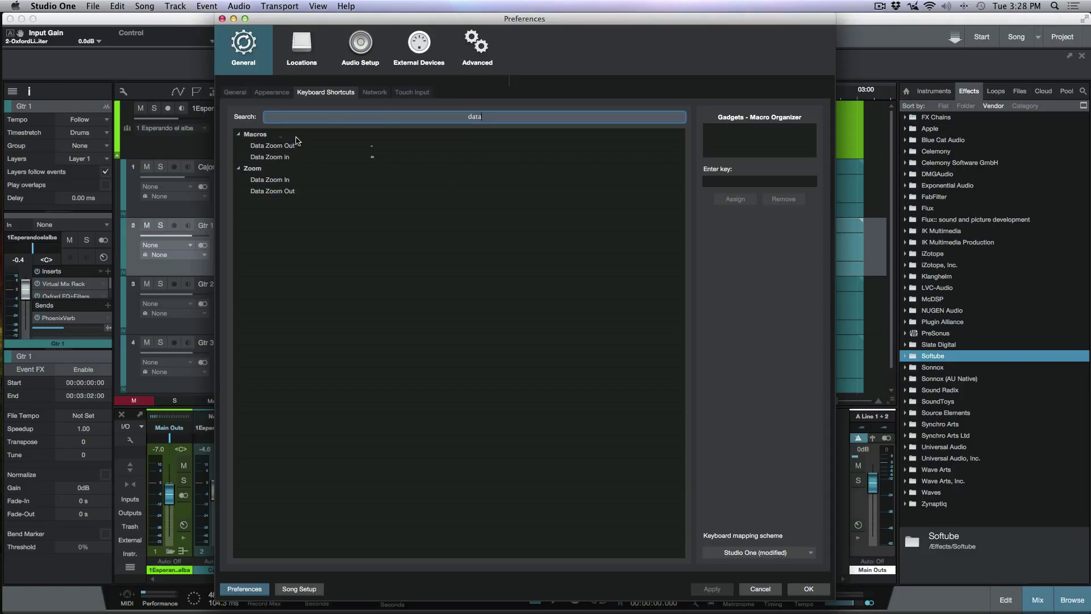
click(272, 145)
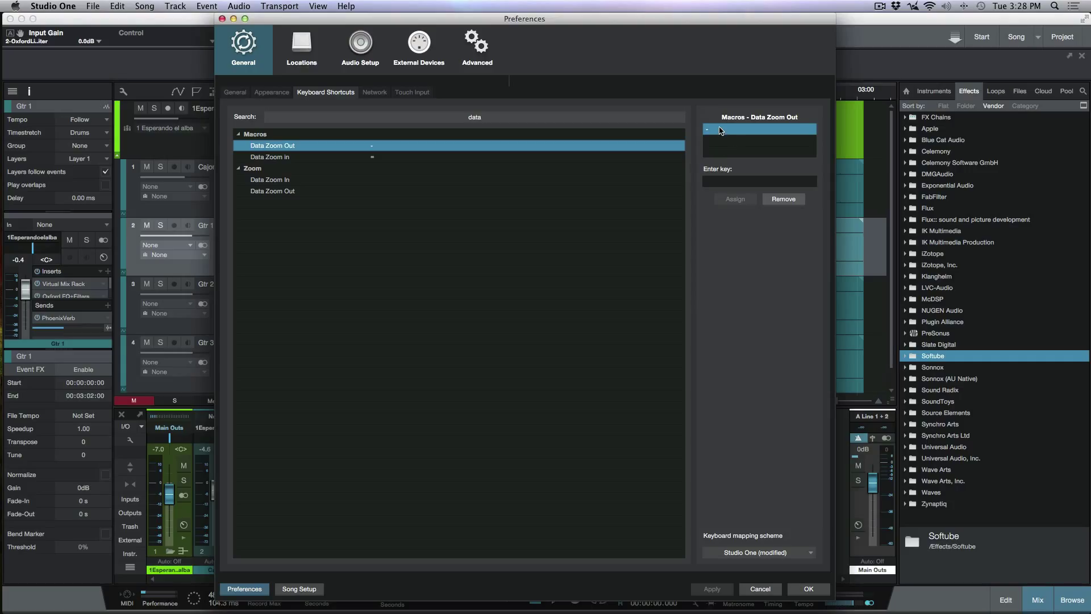
click(808, 588)
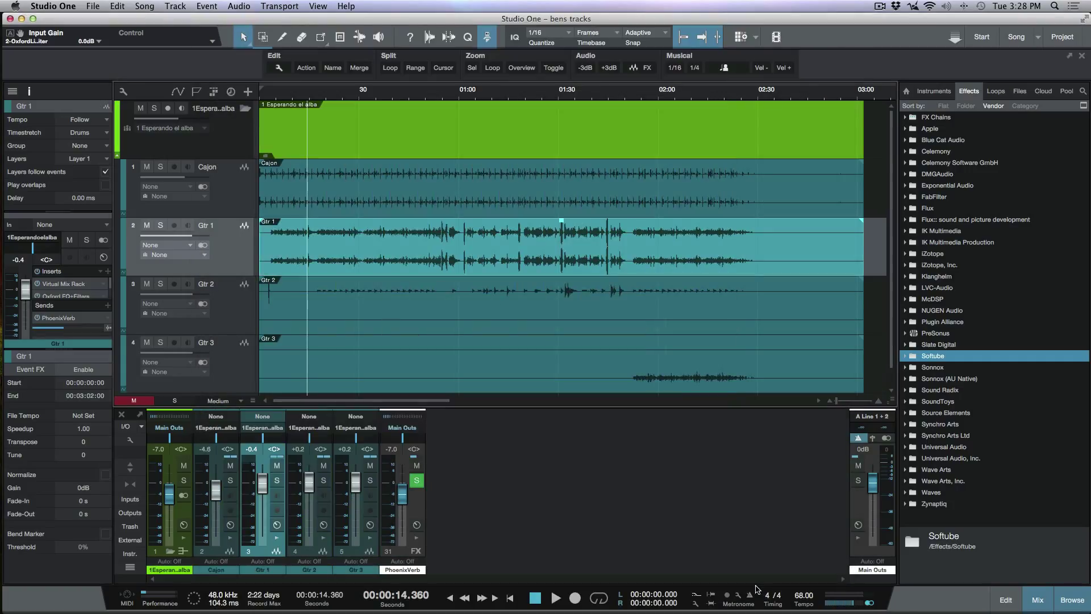